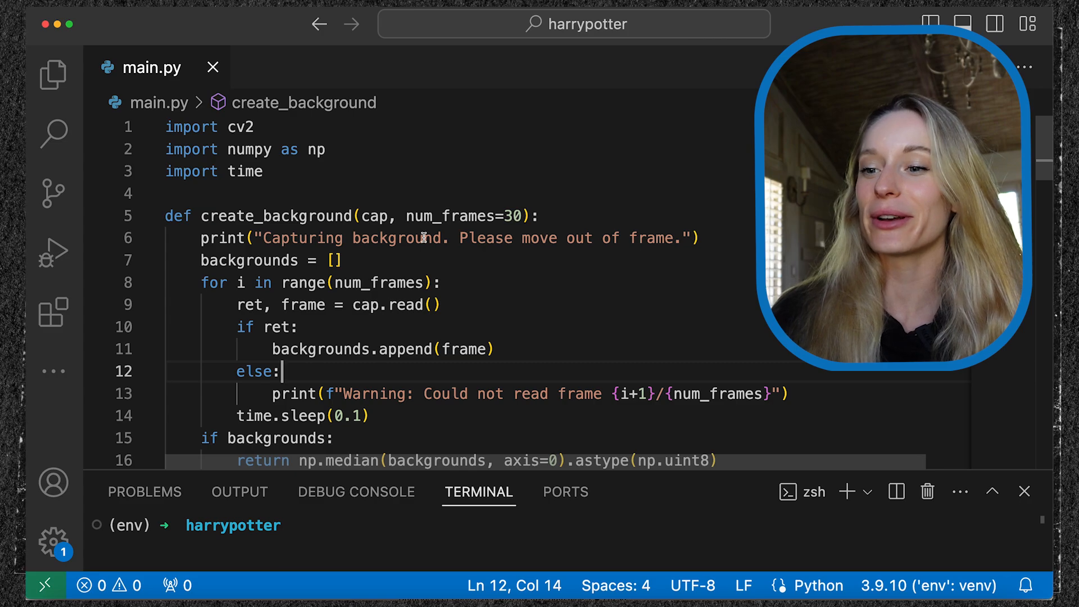
# Review create_background, marking its print, backgrounds list, time.sleep and cap.read lines.
pyautogui.scroll(-3)
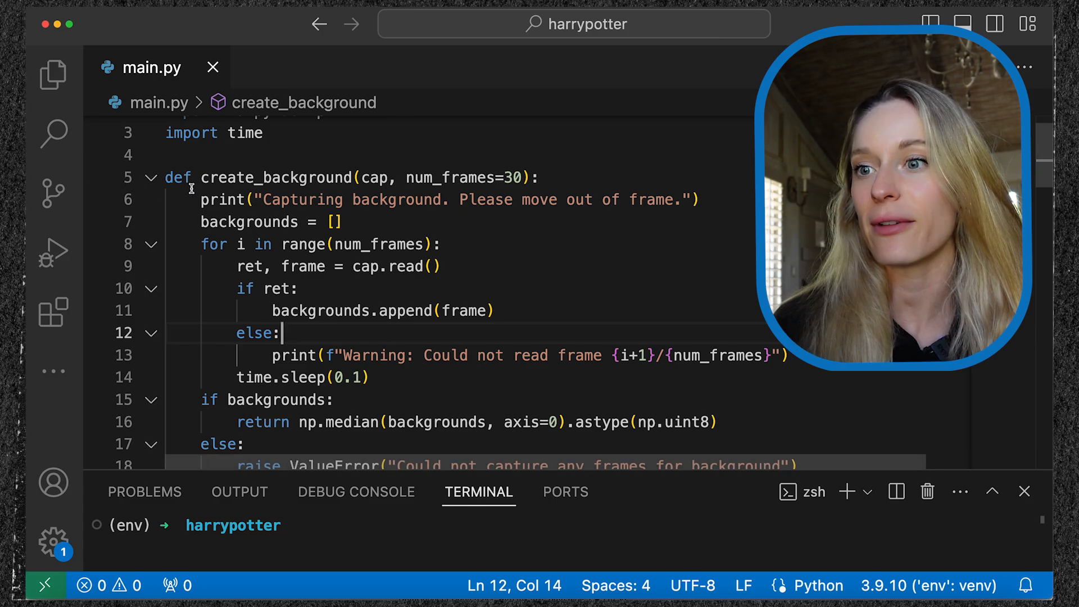
pyautogui.moveTo(275, 177)
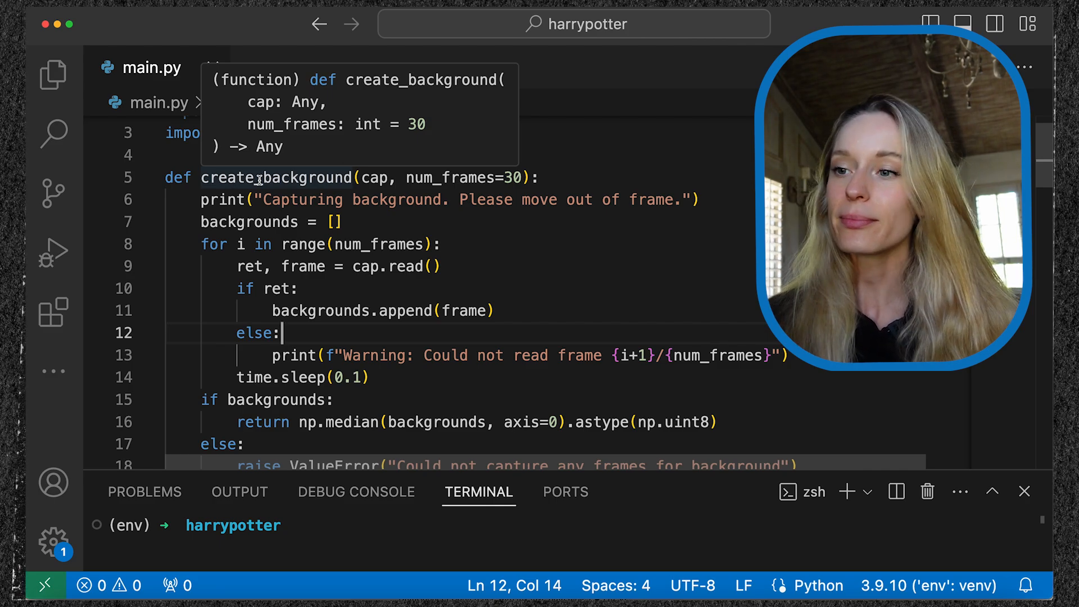
pyautogui.click(570, 199)
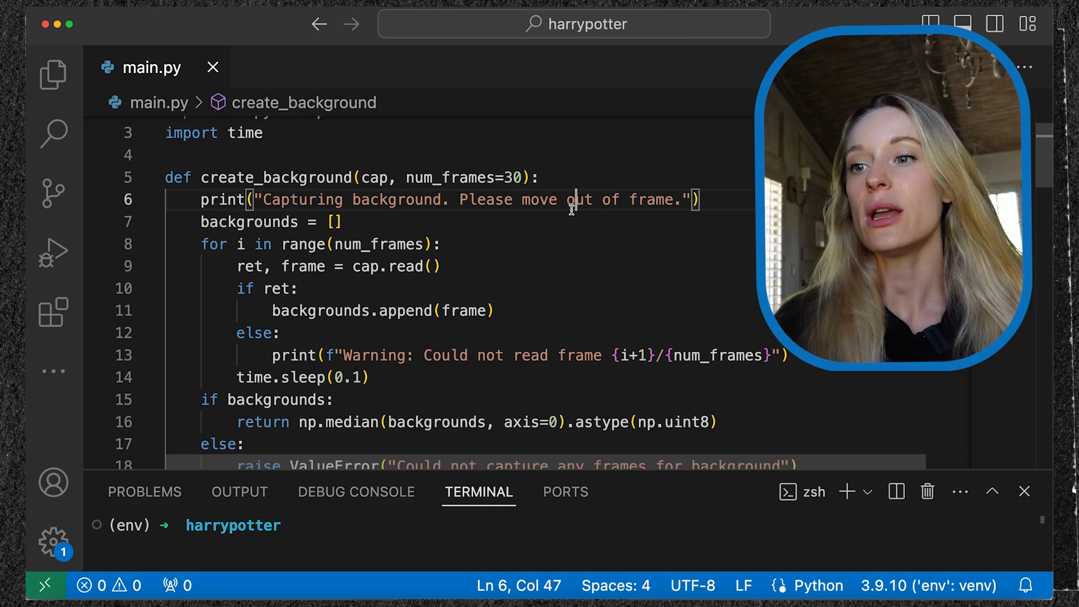
pyautogui.click(332, 221)
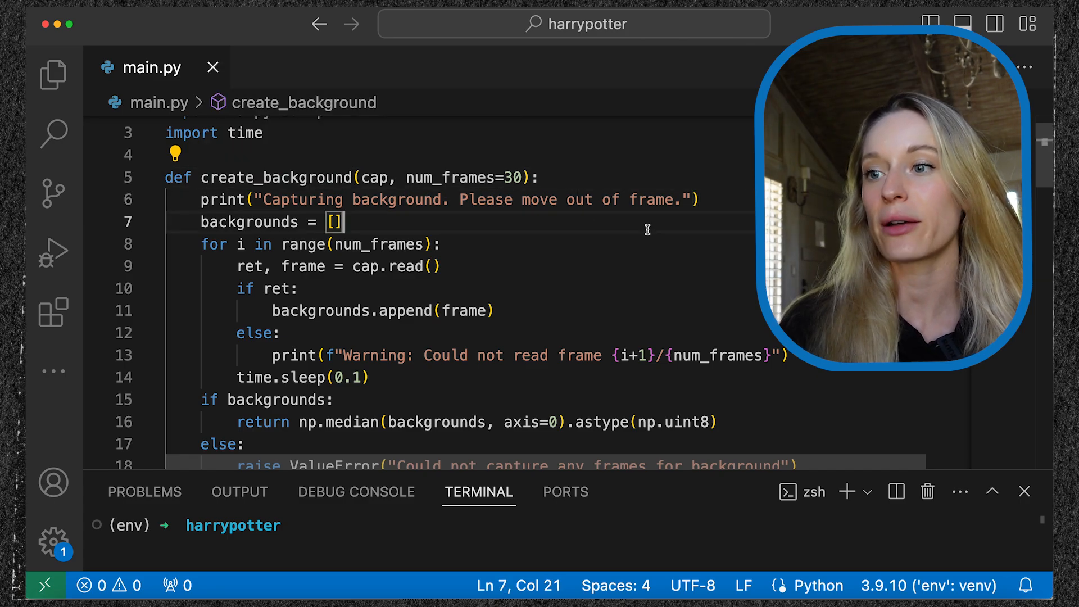
pyautogui.scroll(-3)
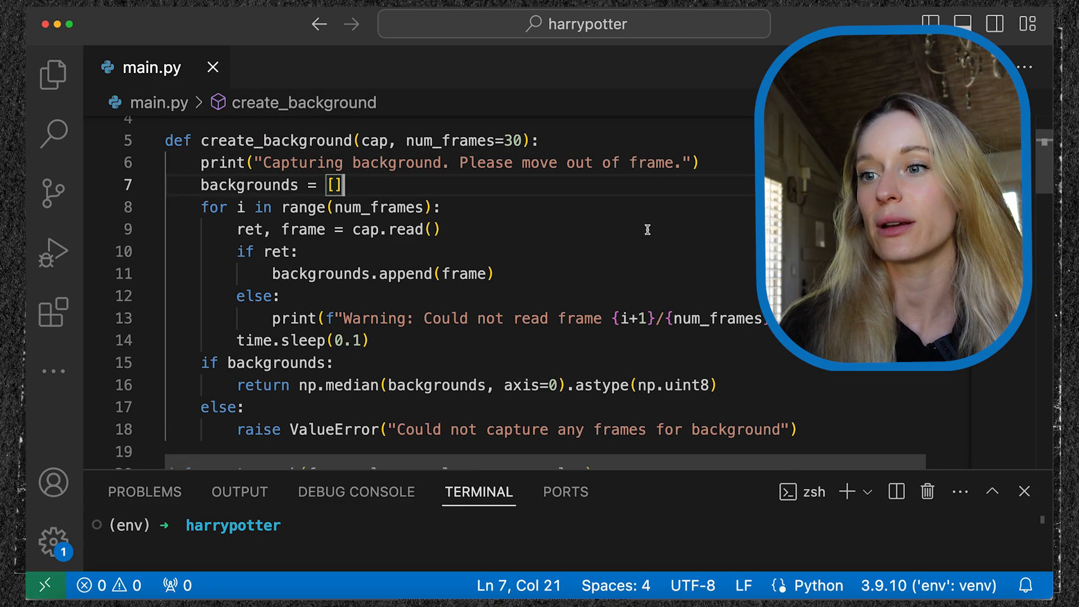
pyautogui.moveTo(617, 241)
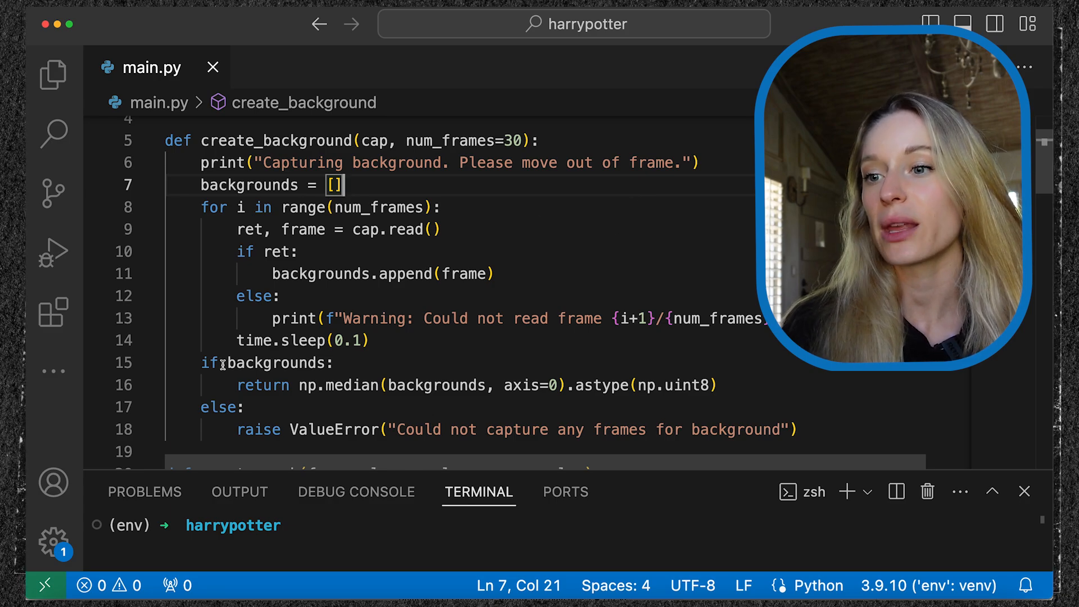
pyautogui.click(252, 340)
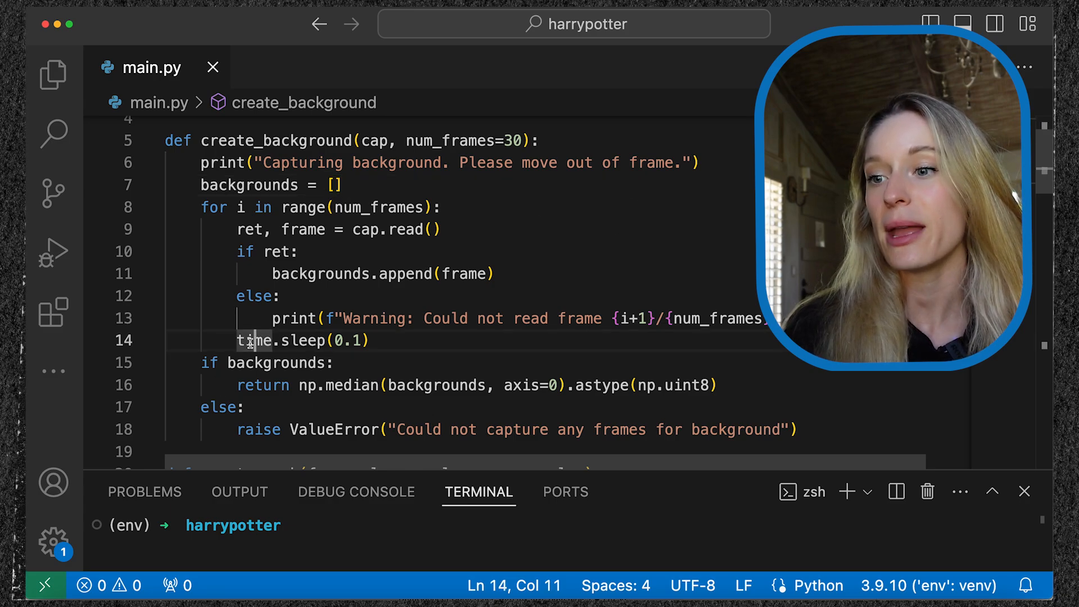
pyautogui.click(345, 362)
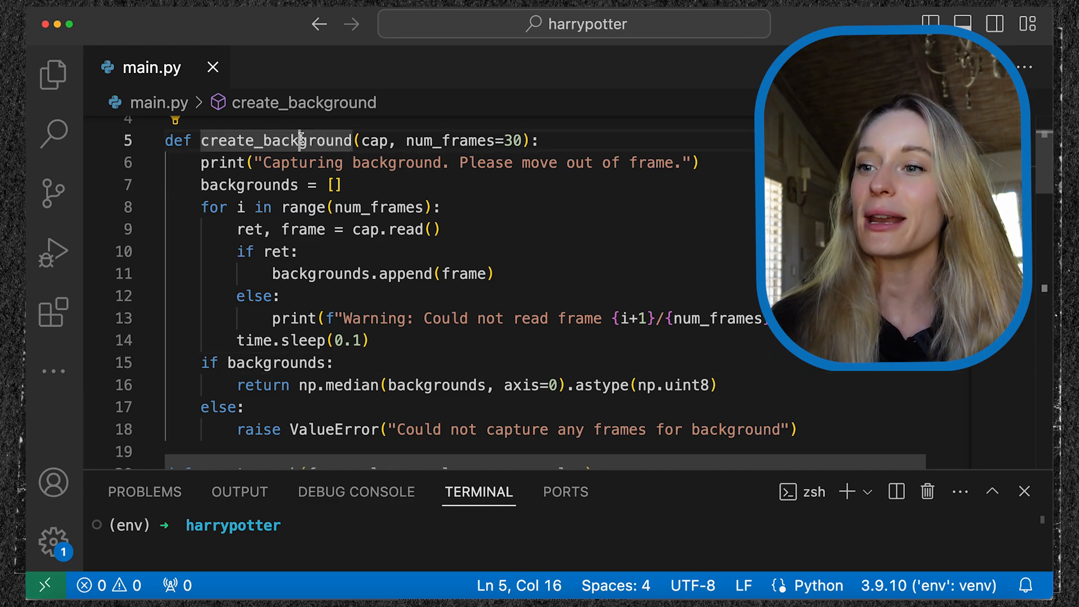
pyautogui.moveTo(711, 218)
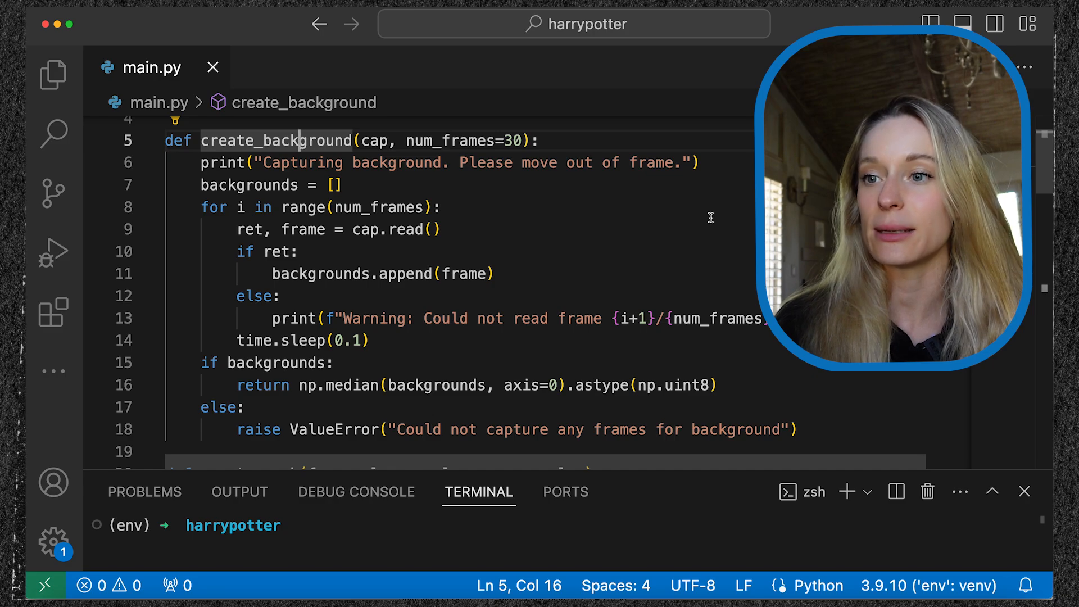
pyautogui.click(435, 230)
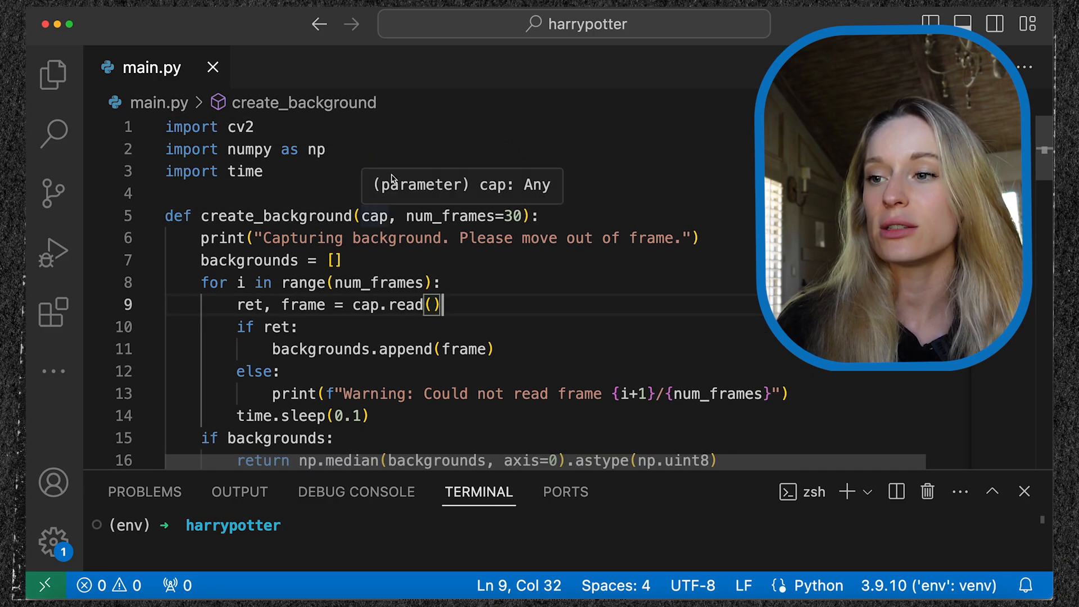
pyautogui.moveTo(494, 268)
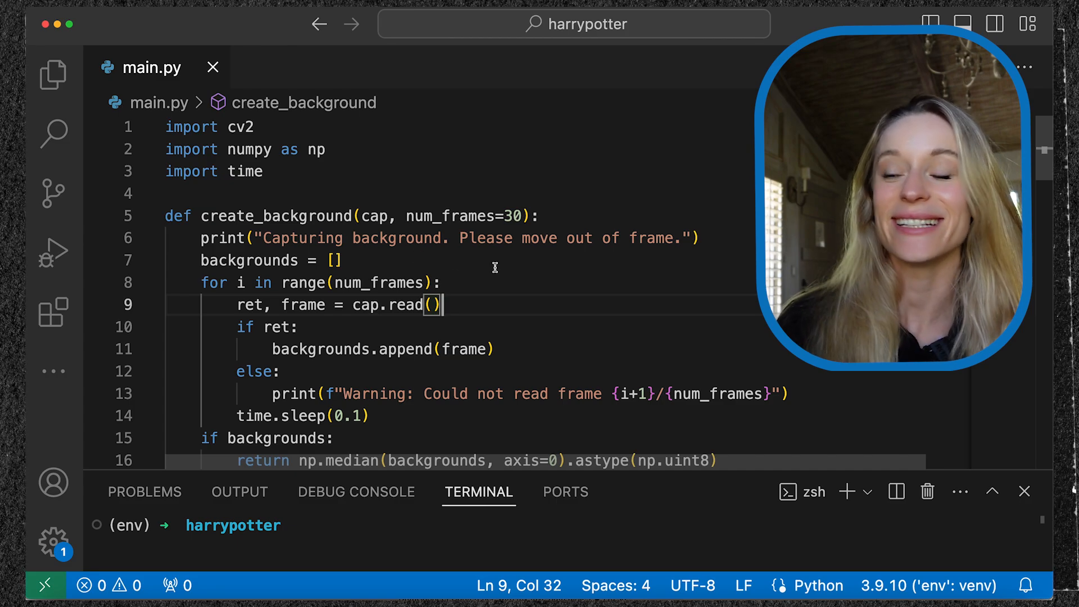
# Scroll main.py down to the create_mask and apply_cloak_effect functions.
pyautogui.scroll(-3)
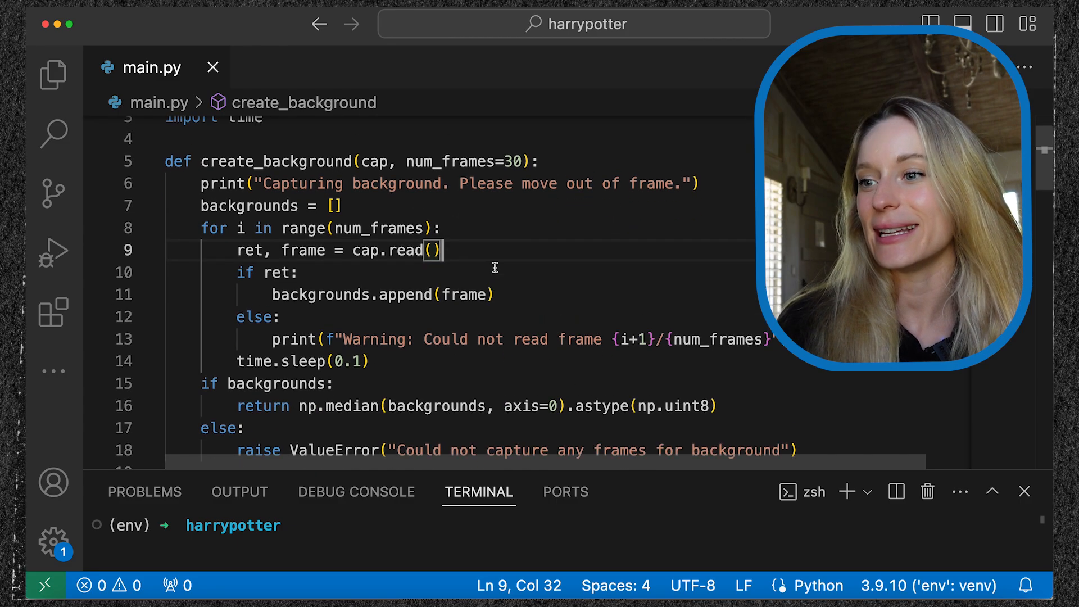
pyautogui.scroll(-3)
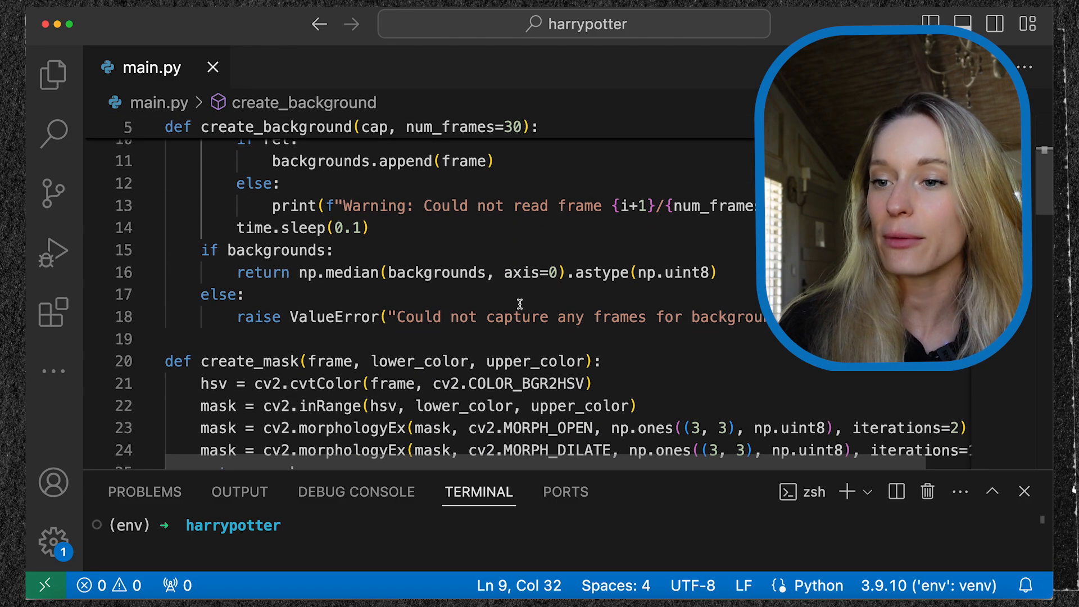
pyautogui.scroll(-3)
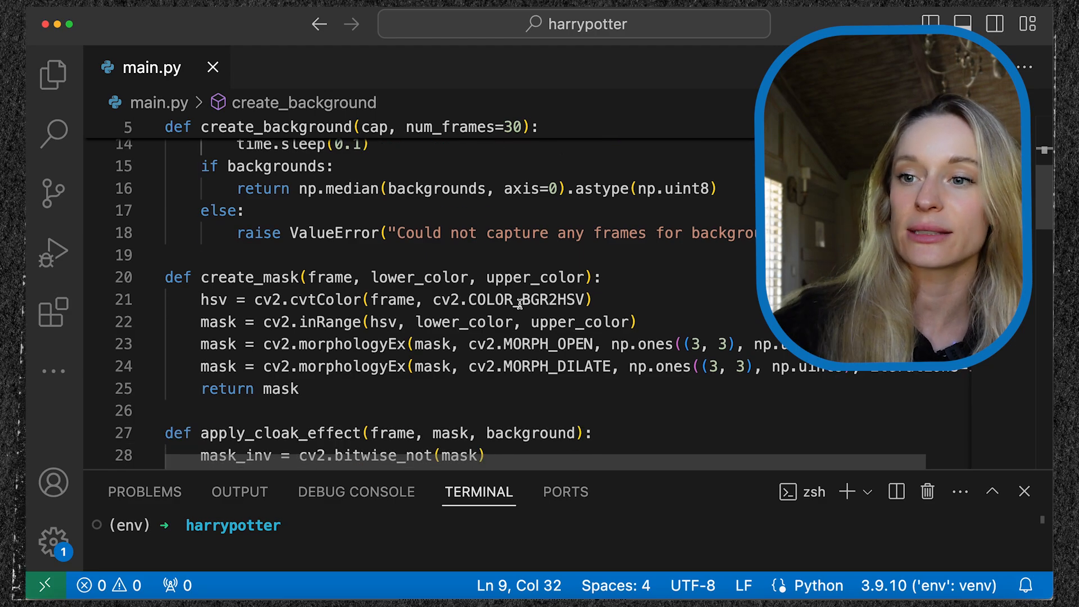
pyautogui.scroll(-3)
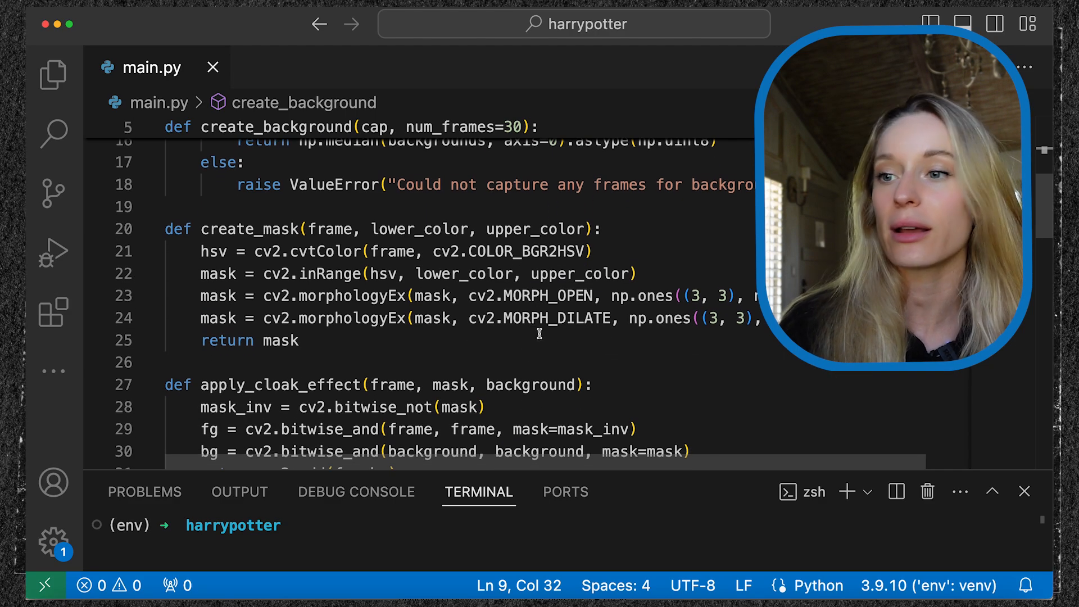
pyautogui.scroll(-3)
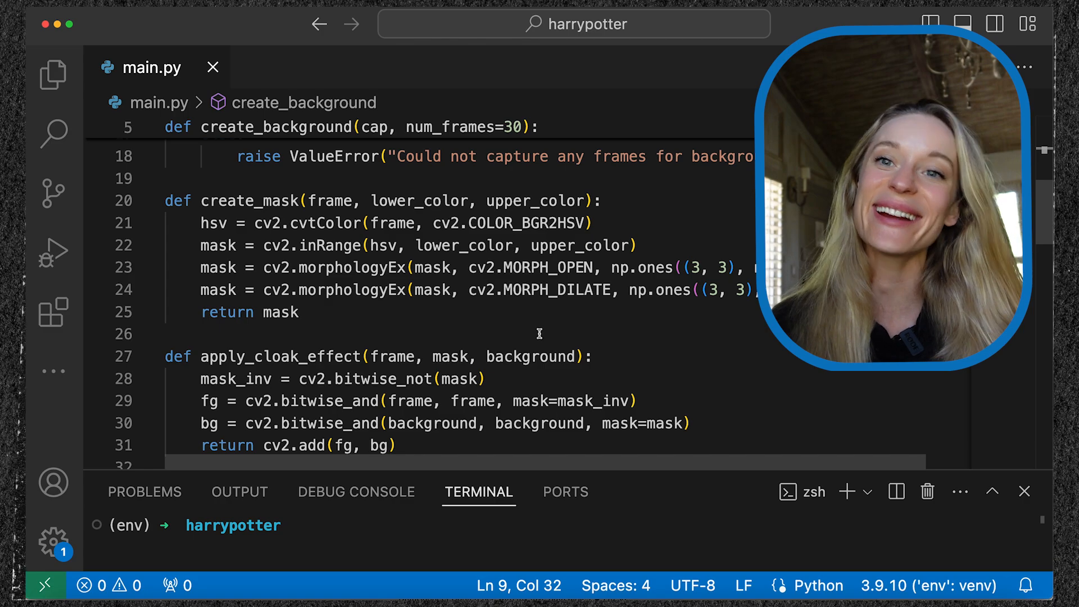
pyautogui.scroll(-3)
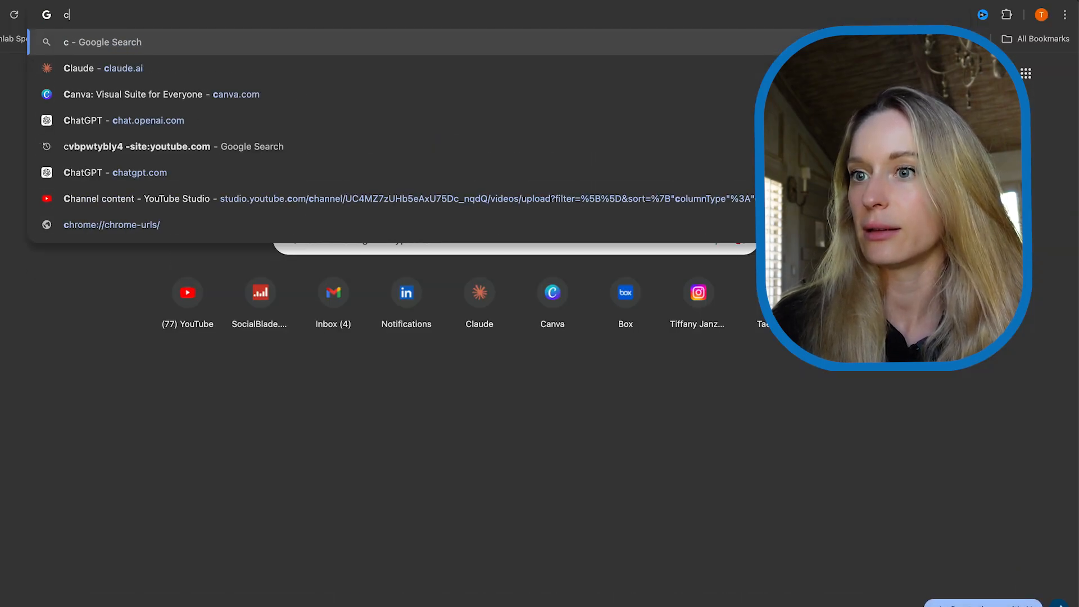
# Open Claude and ask 'explain to me this code' about the pasted cloak functions.
pyautogui.click(103, 68)
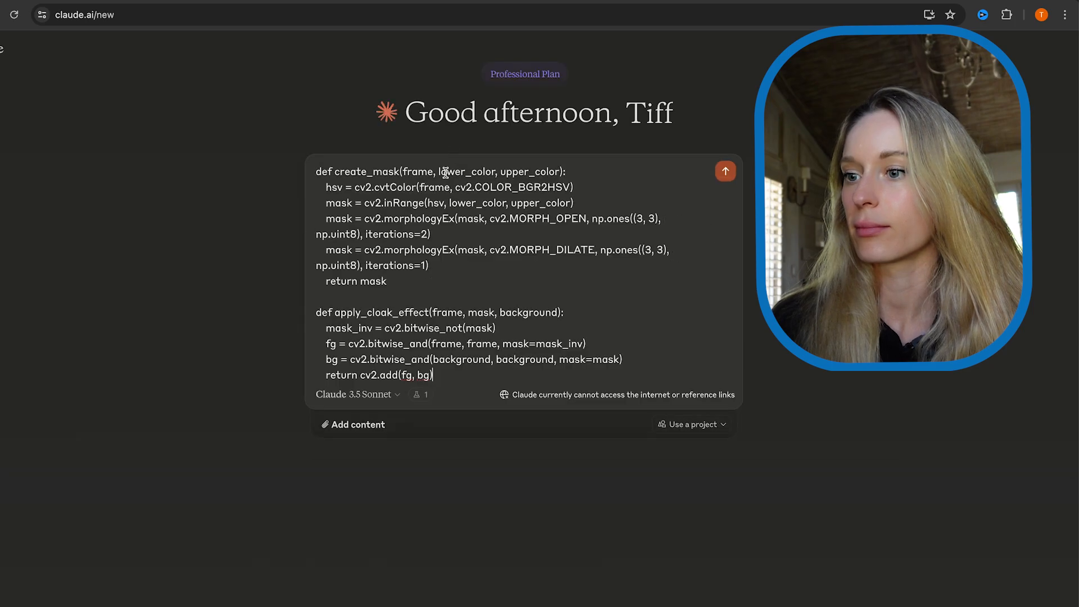
pyautogui.write('explain to me')
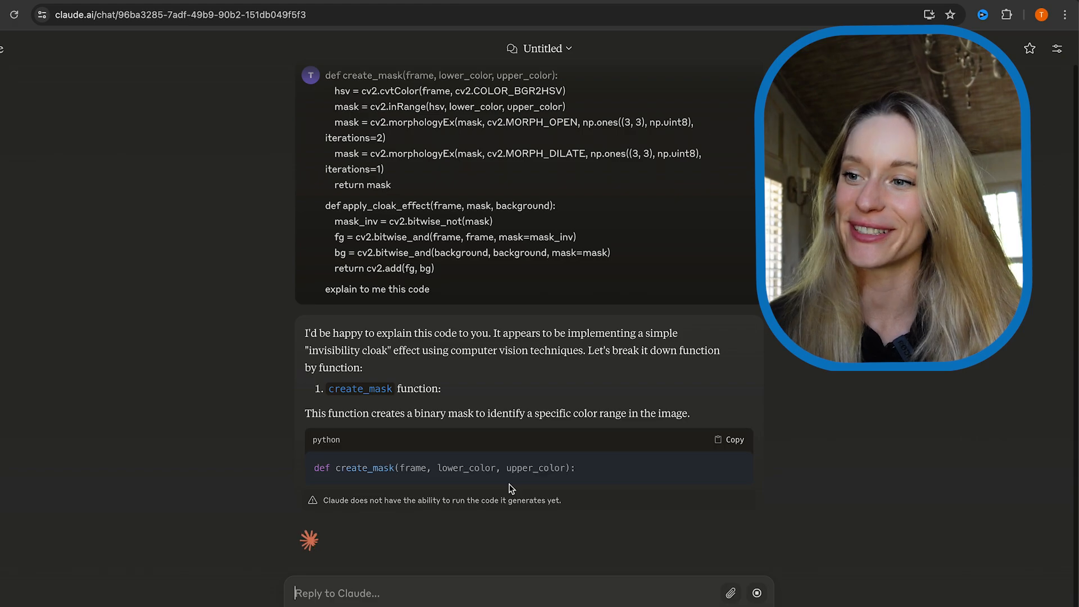
# Scroll through Claude's create_mask and apply_cloak_effect explanation as it finishes generating.
pyautogui.scroll(-3)
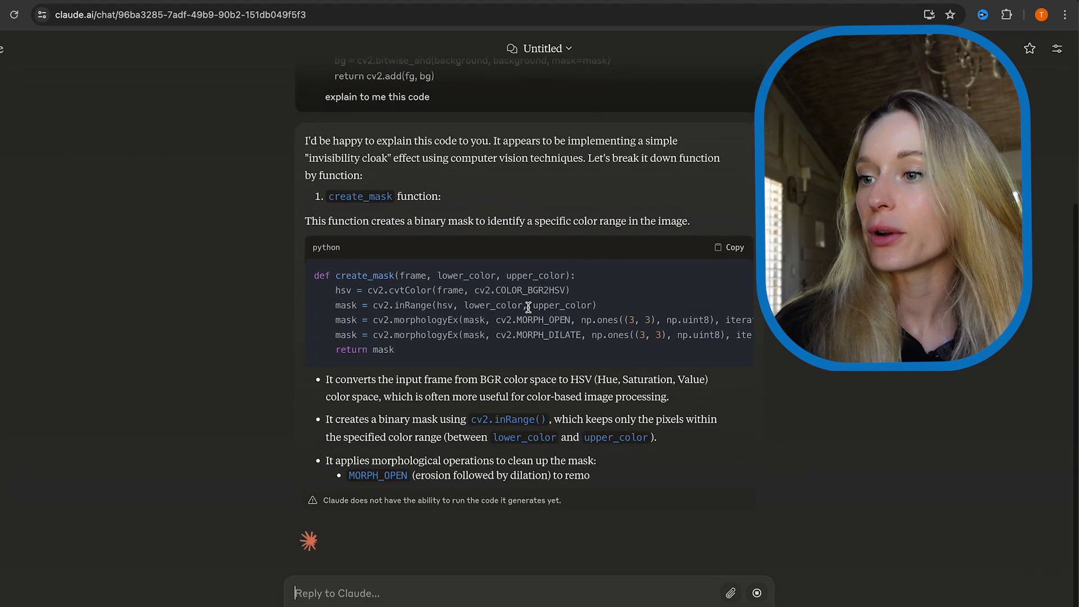
pyautogui.scroll(-3)
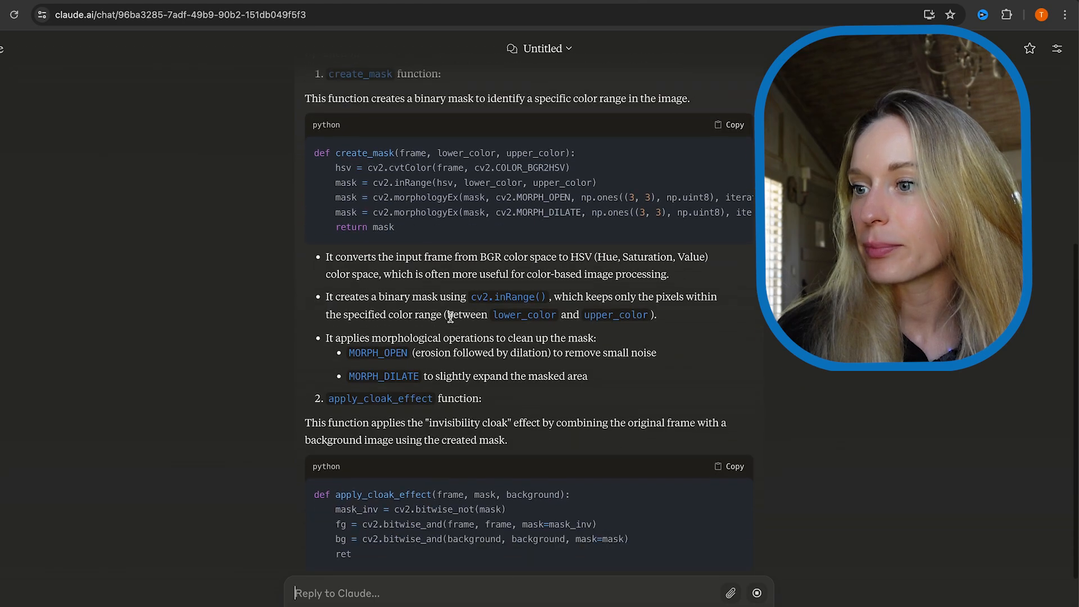
pyautogui.scroll(-3)
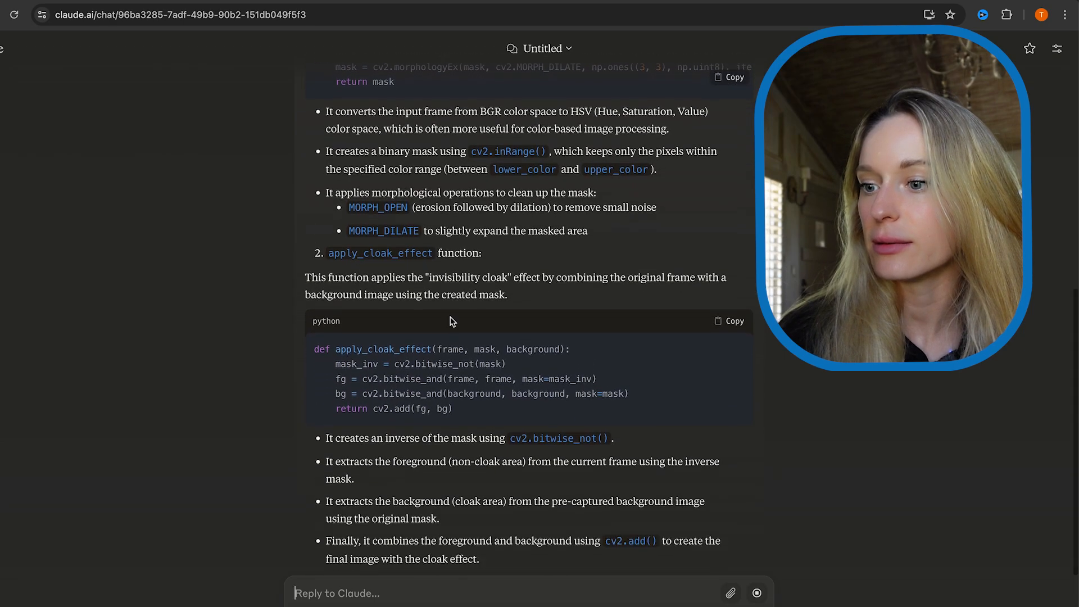
pyautogui.scroll(-3)
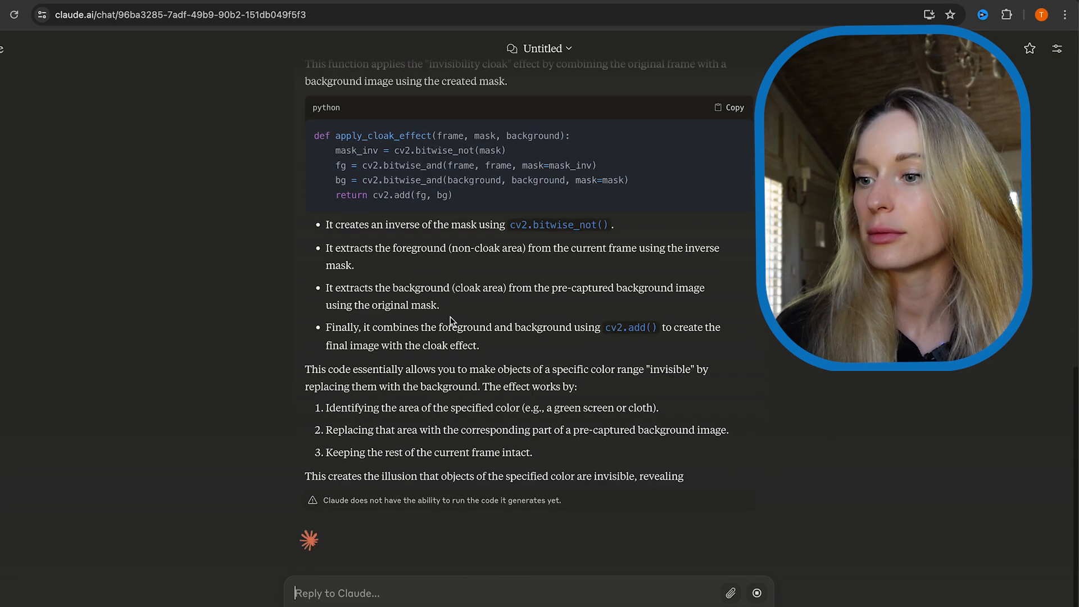
pyautogui.scroll(3)
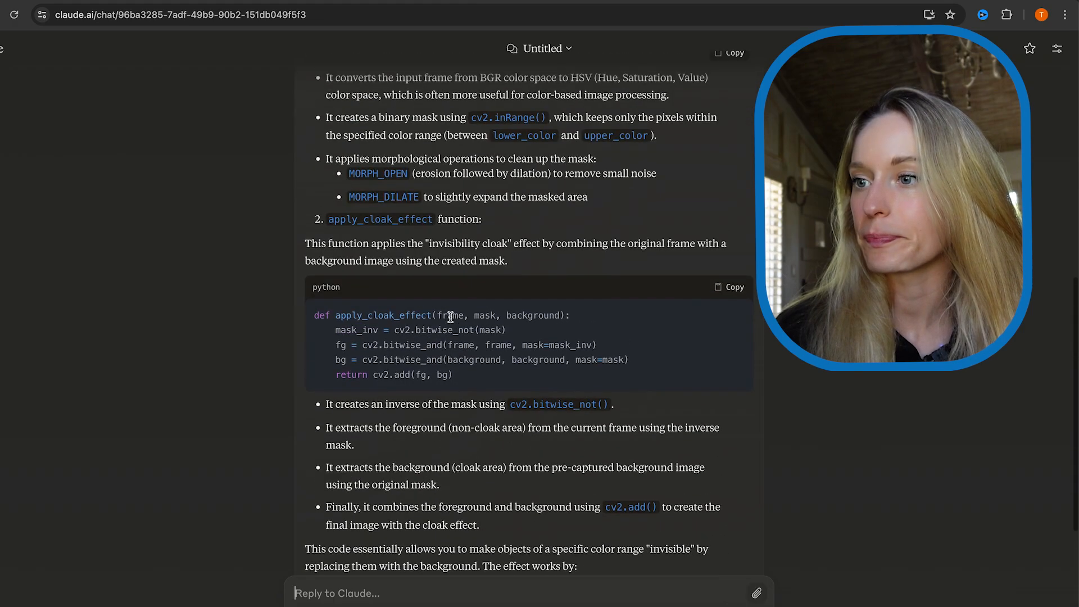
pyautogui.scroll(3)
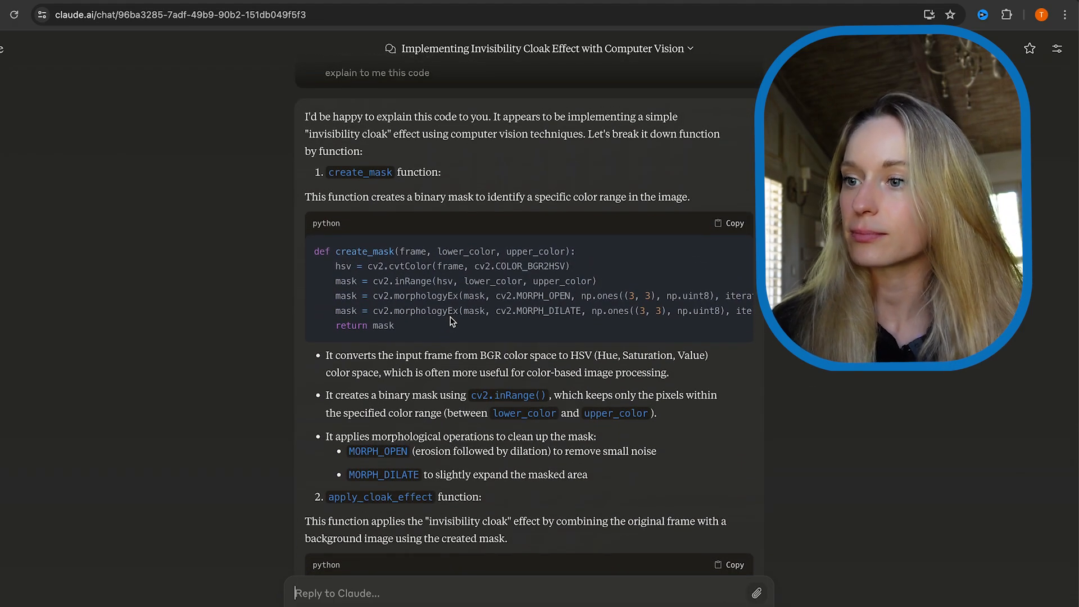
pyautogui.scroll(-3)
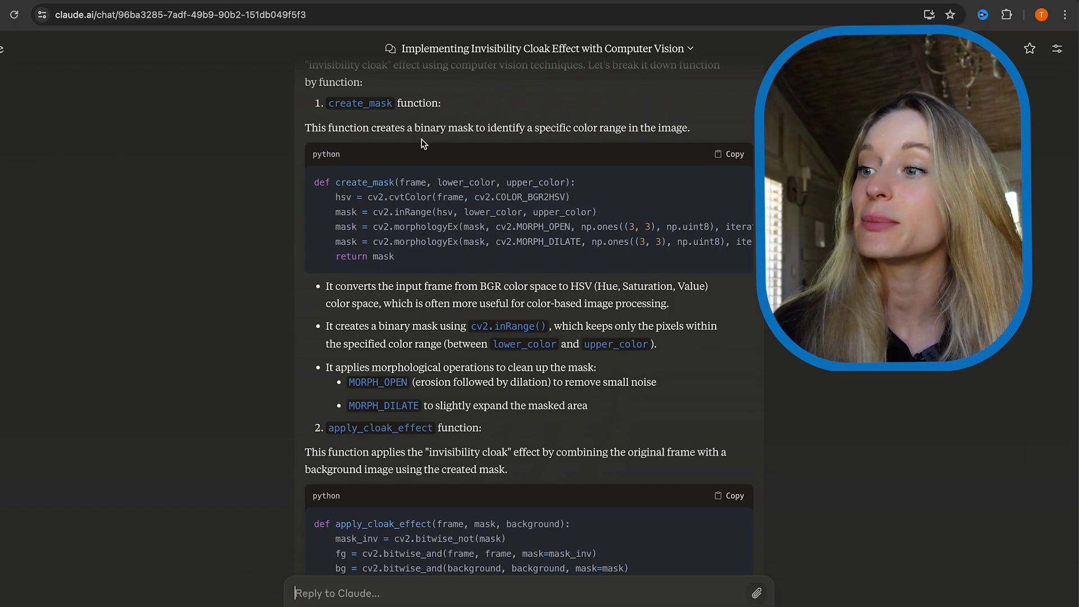
pyautogui.moveTo(421, 154)
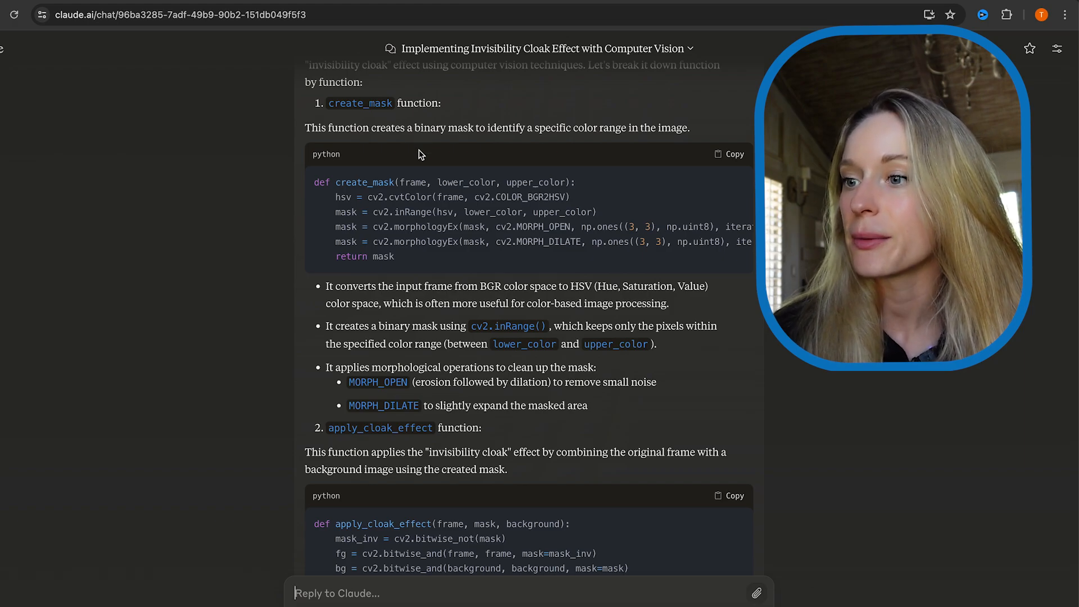
pyautogui.moveTo(390, 321)
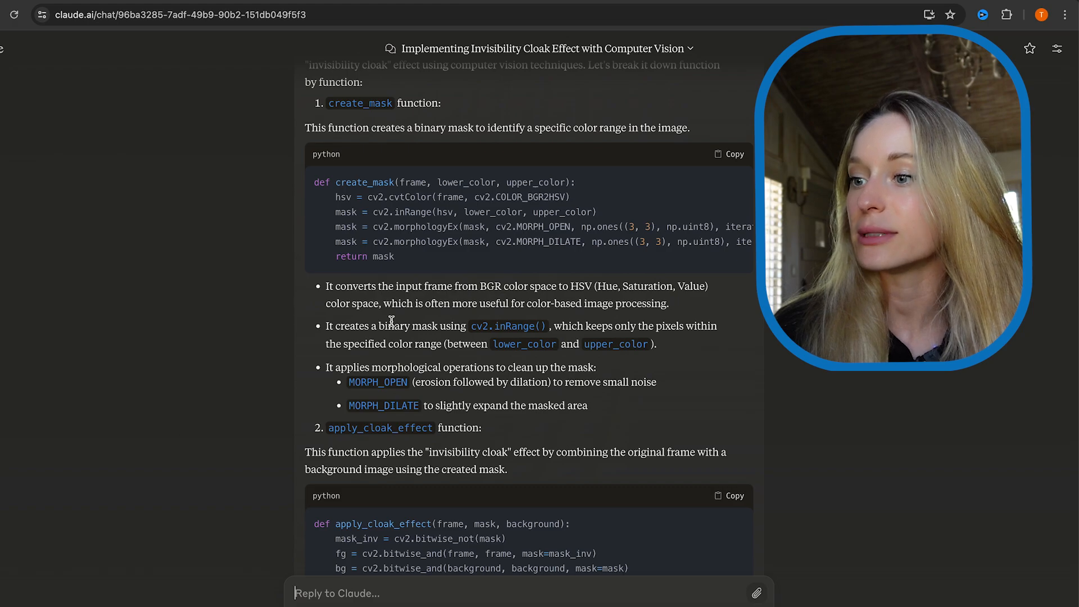
pyautogui.scroll(-3)
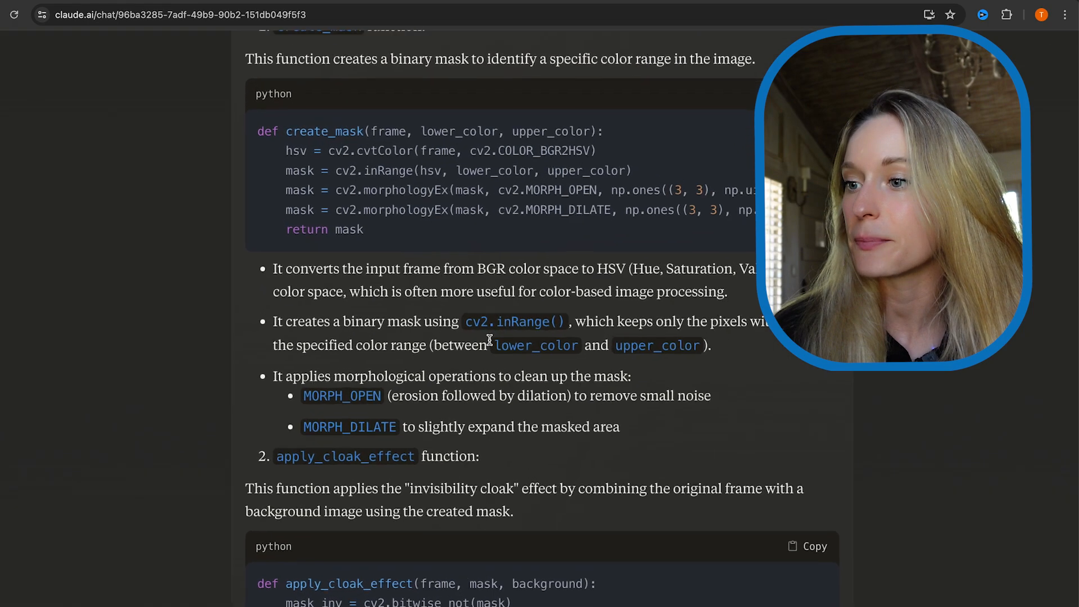
pyautogui.scroll(-3)
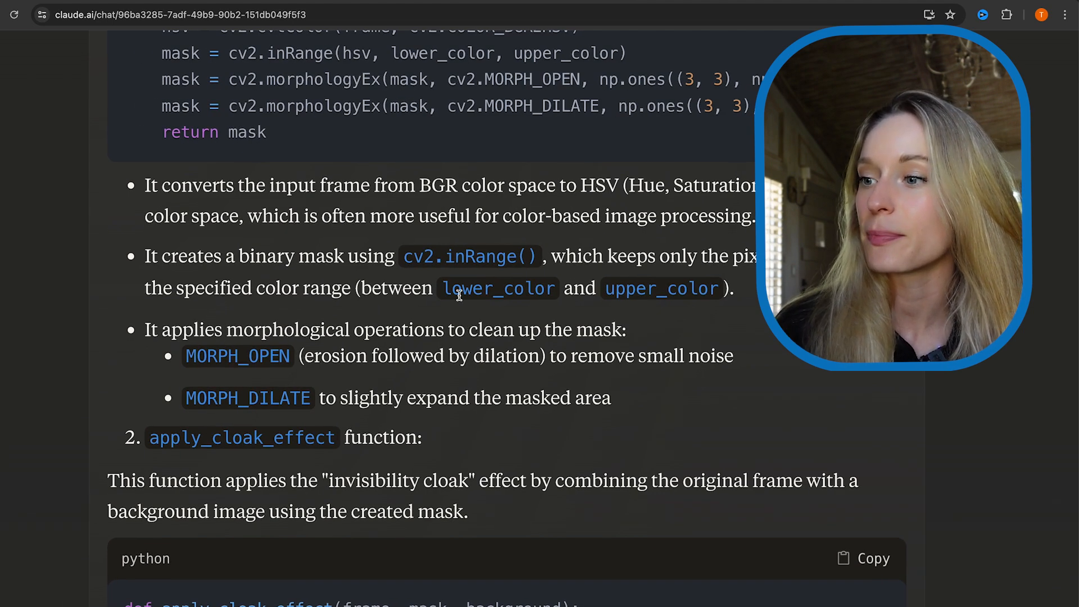
pyautogui.scroll(3)
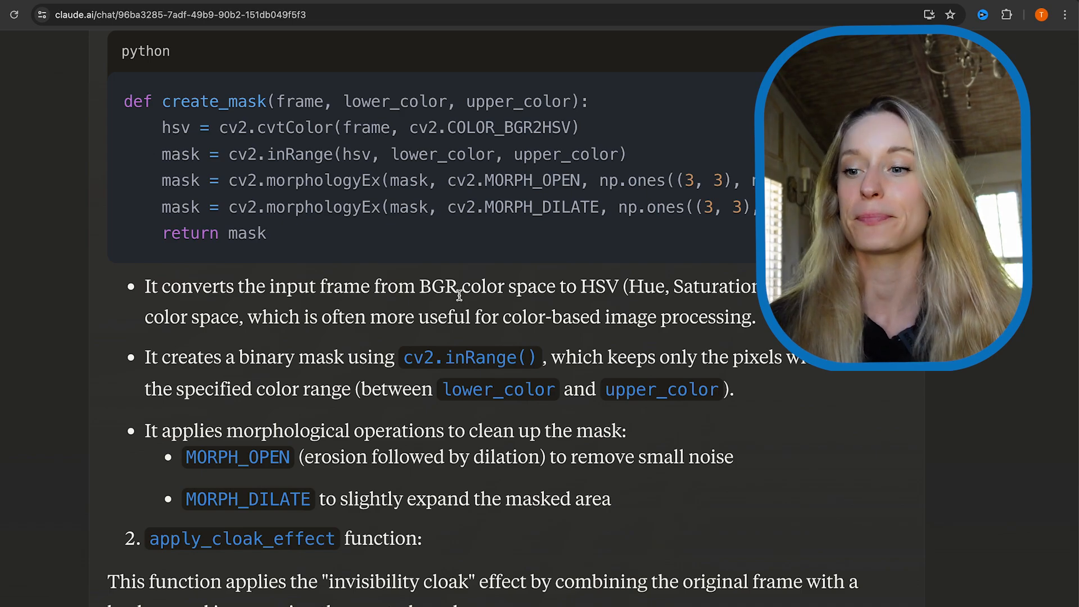
pyautogui.scroll(-3)
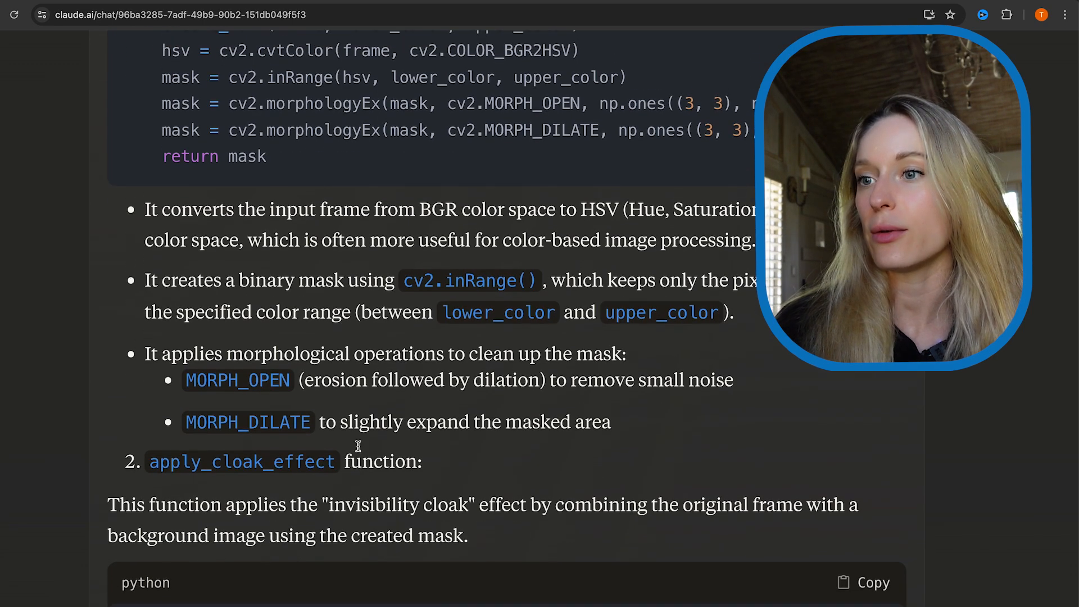
pyautogui.doubleClick(242, 462)
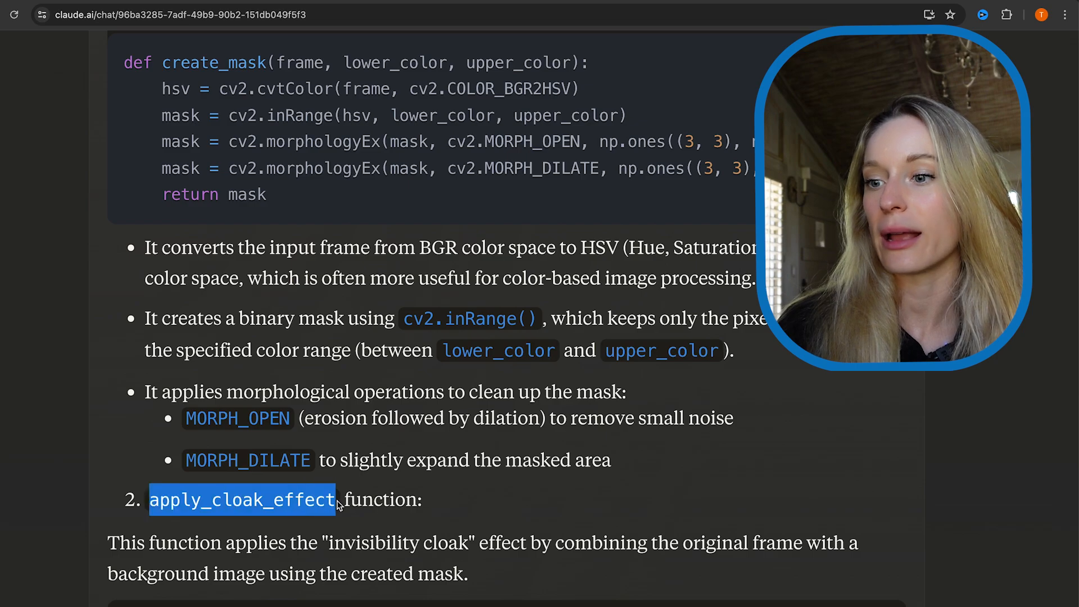
# Scroll down through Claude's apply_cloak_effect explanation and back up.
pyautogui.scroll(-3)
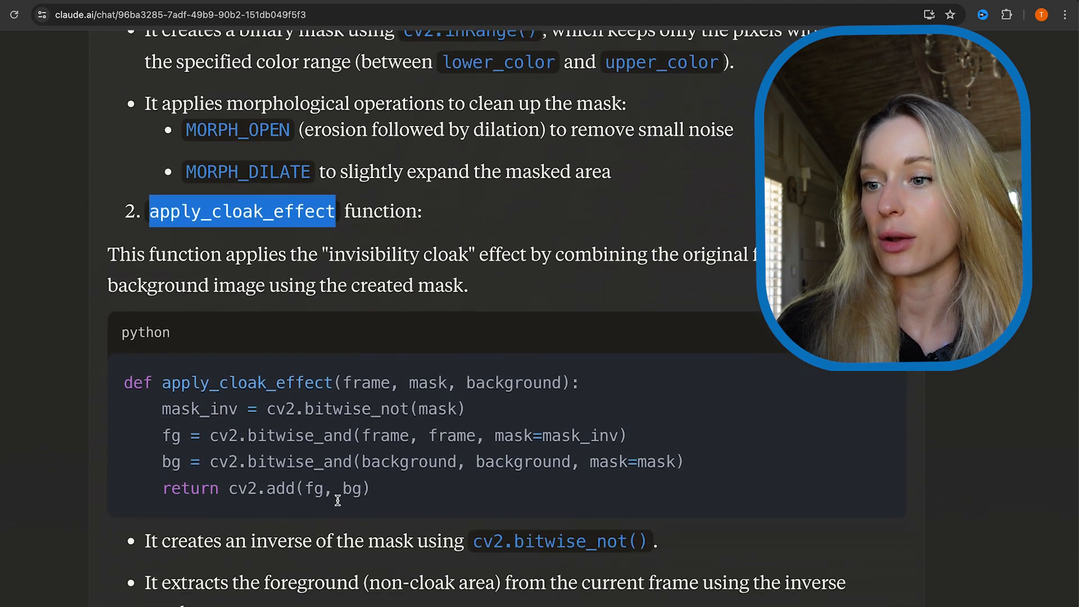
pyautogui.scroll(-3)
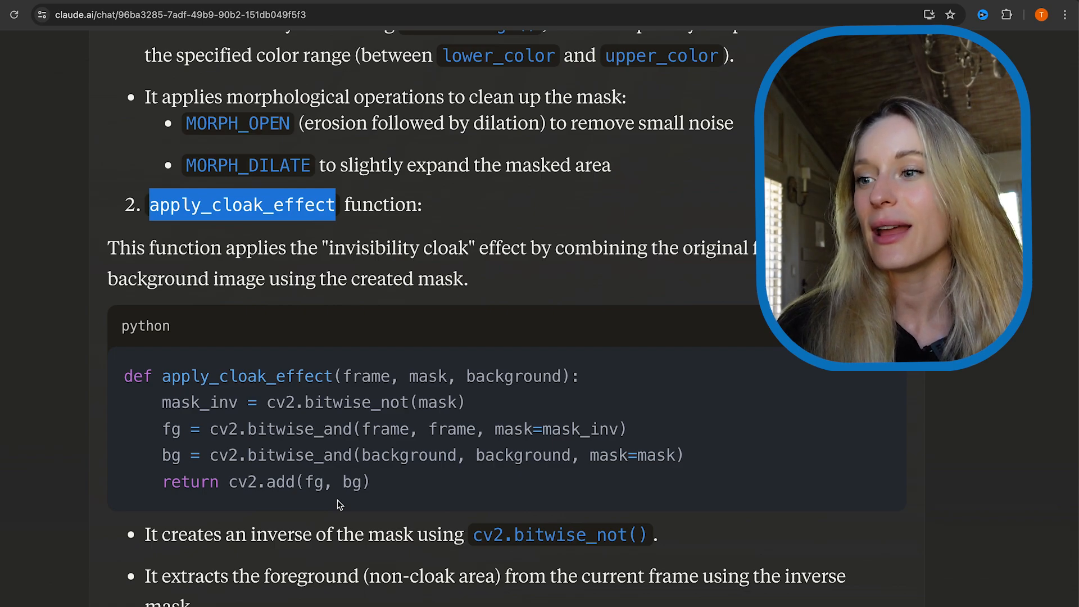
pyautogui.scroll(-3)
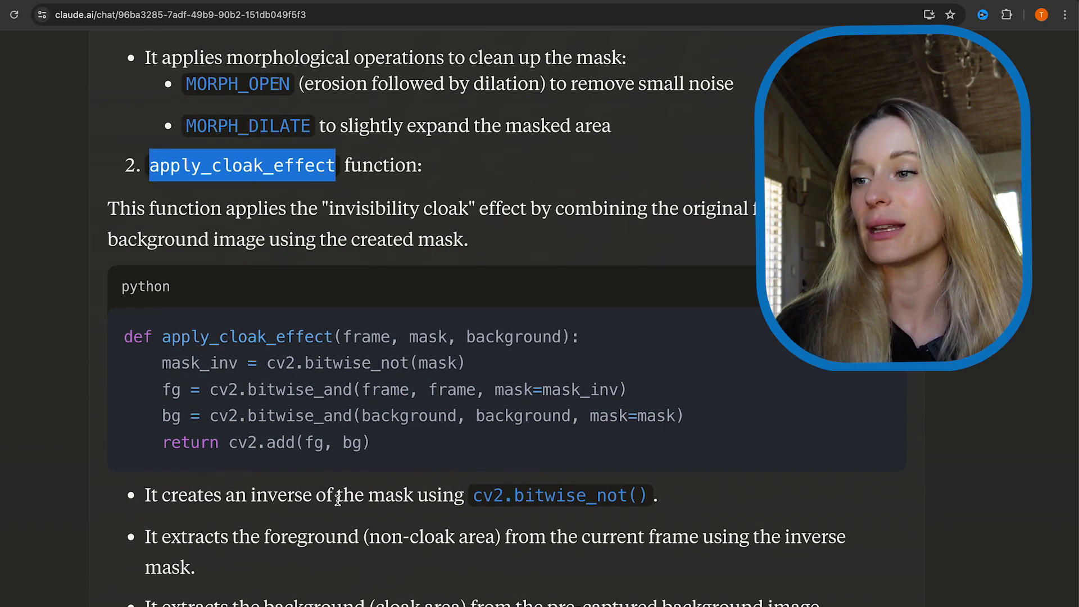
pyautogui.scroll(-3)
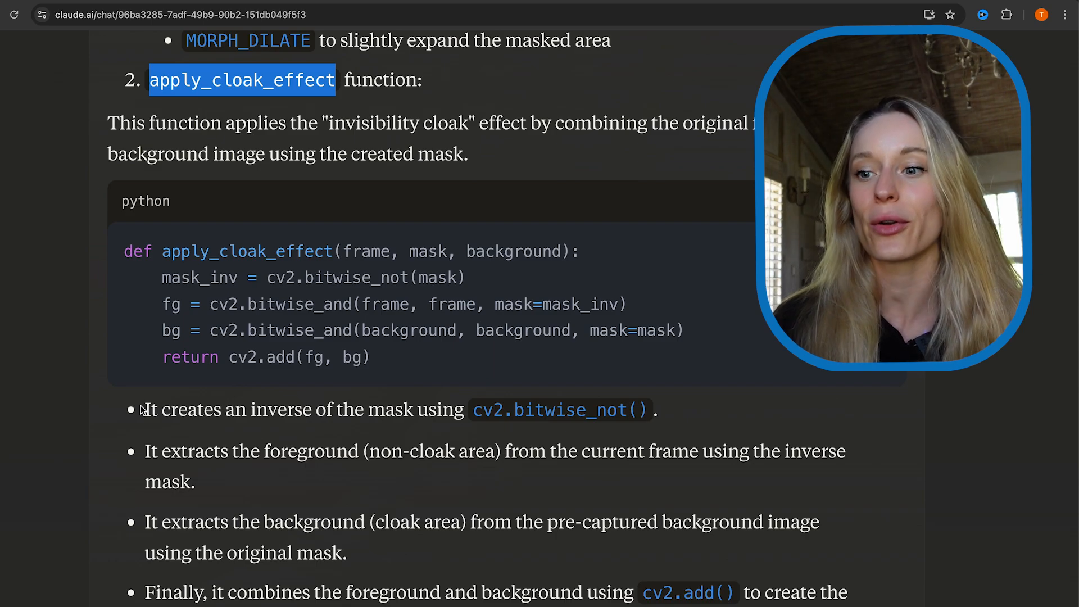
pyautogui.scroll(-3)
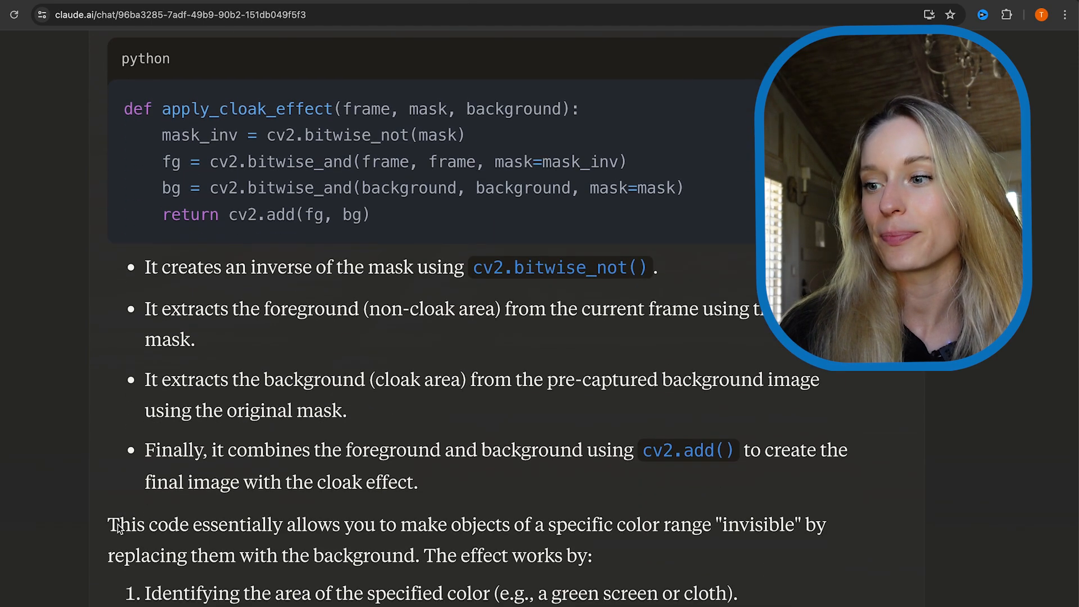
pyautogui.scroll(3)
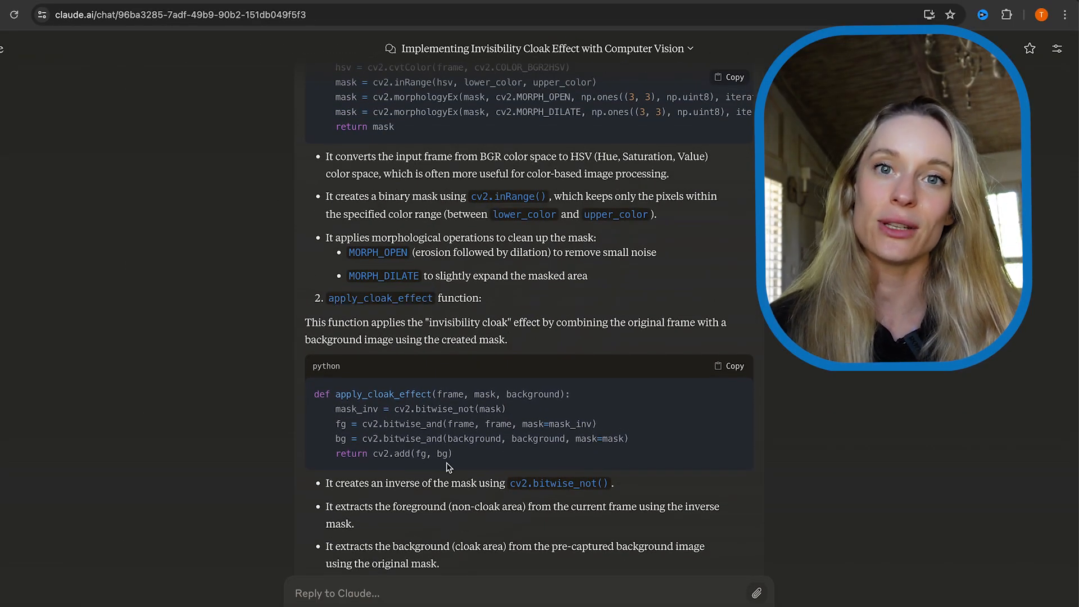
pyautogui.scroll(3)
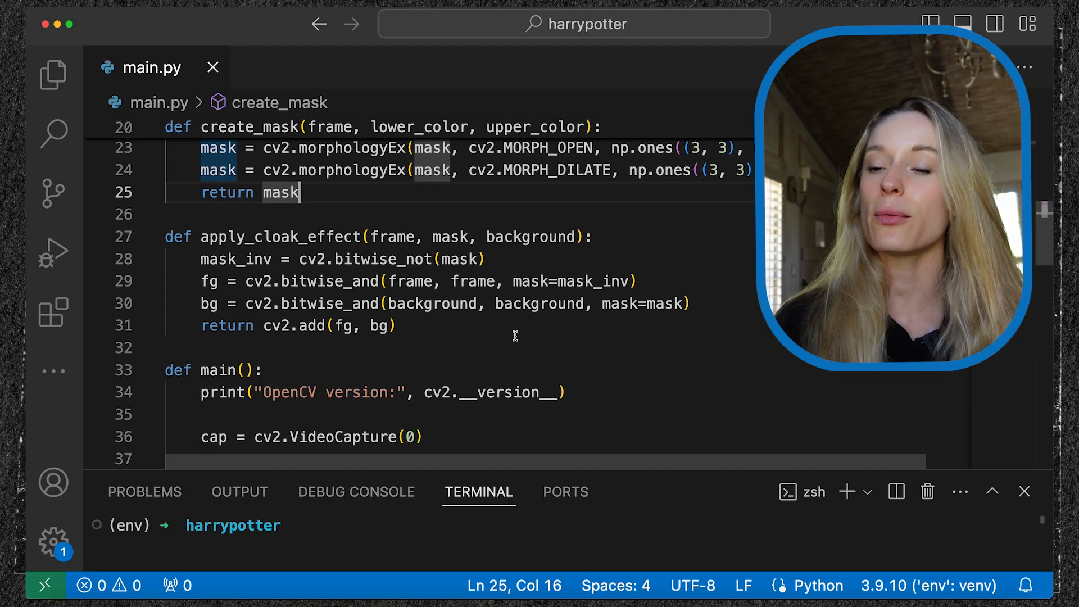
# Scroll to main() and select the camera error message line, then open the Apple menu.
pyautogui.scroll(-3)
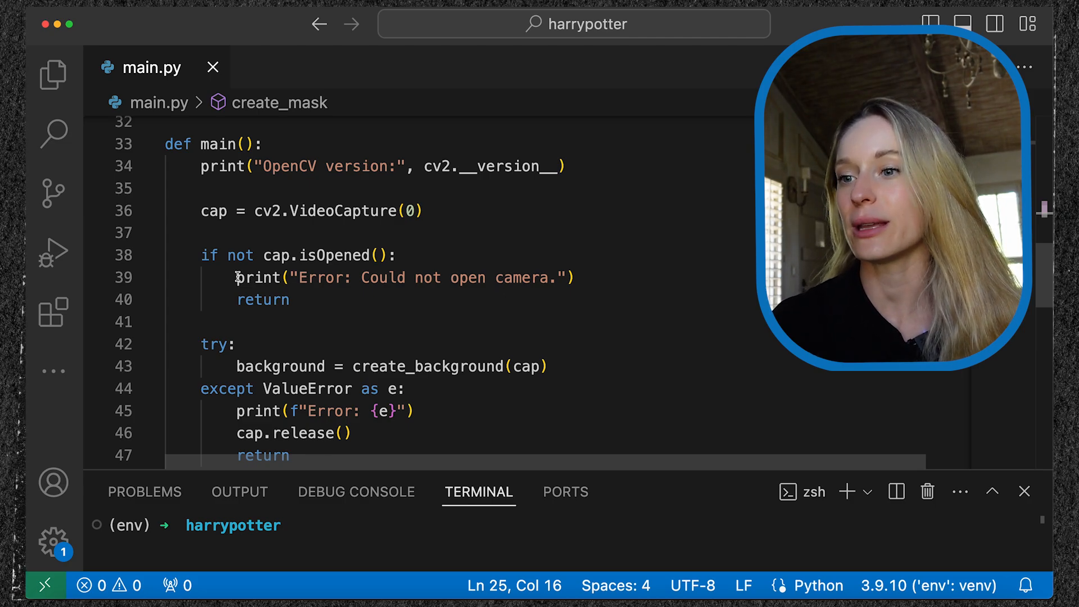
pyautogui.click(573, 277)
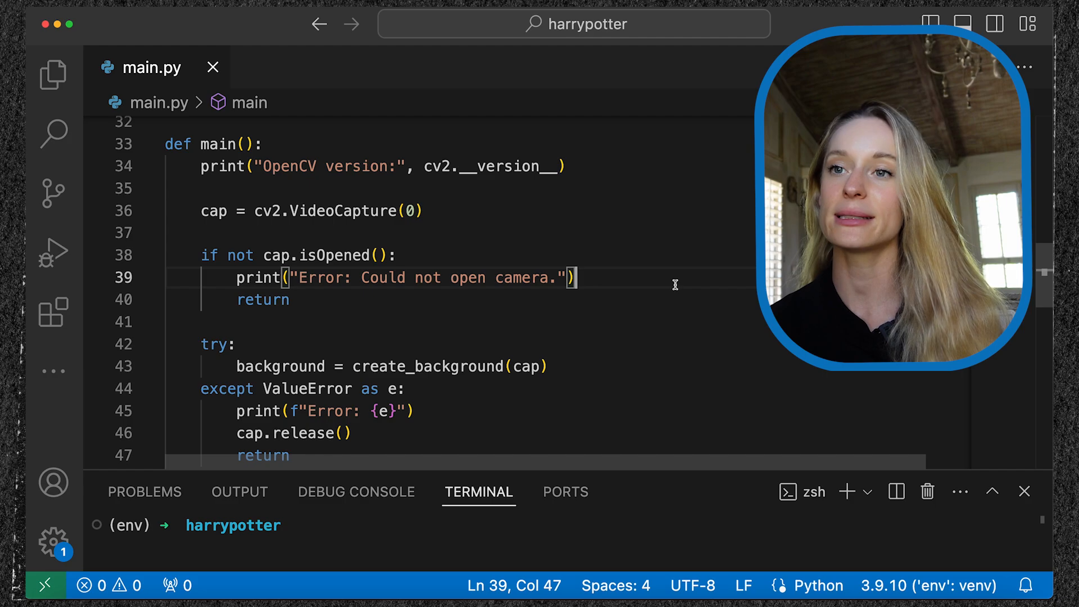
pyautogui.click(14, 6)
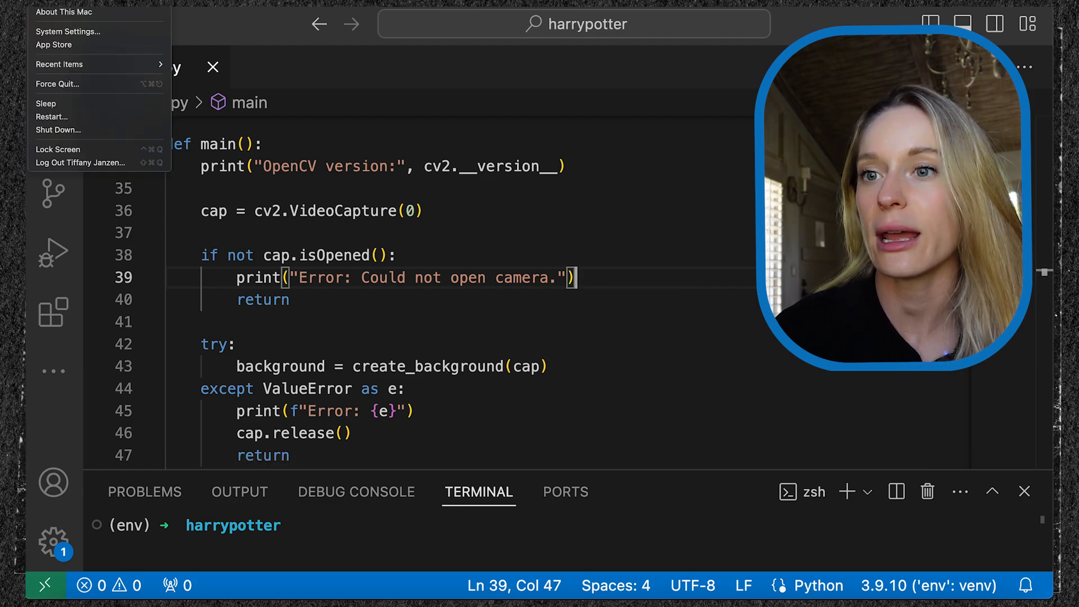
# Open About This Mac to view the MacBook Pro's hardware details.
pyautogui.click(434, 383)
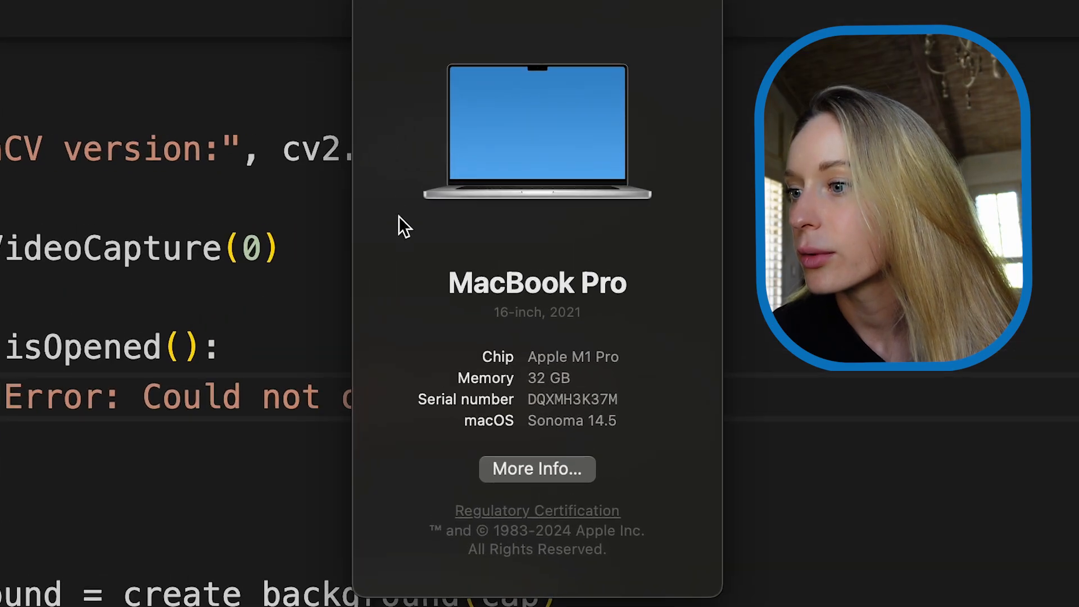
pyautogui.moveTo(578, 422)
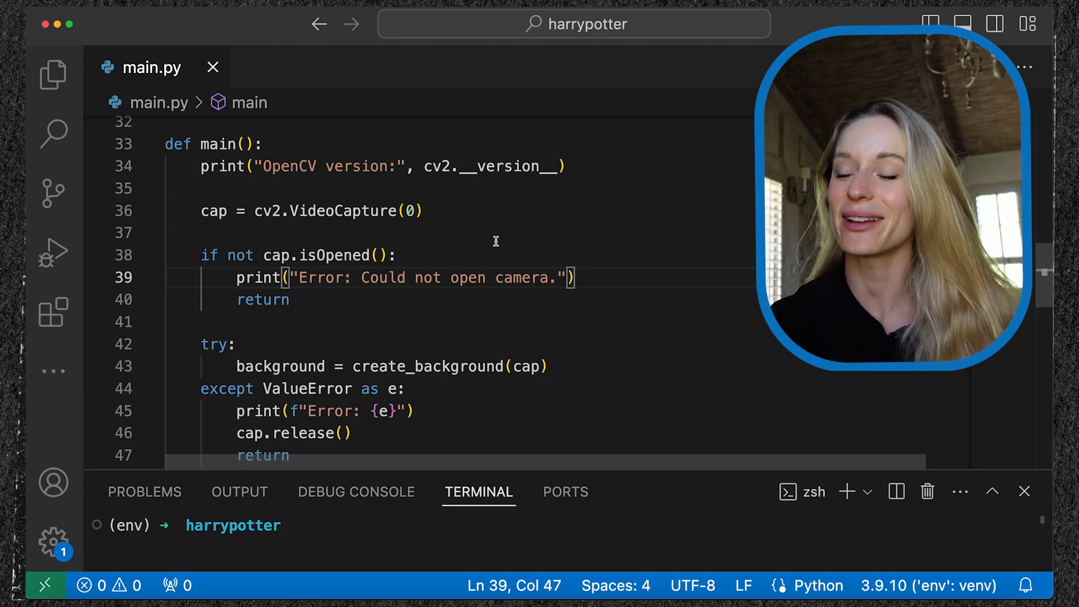
pyautogui.moveTo(589, 282)
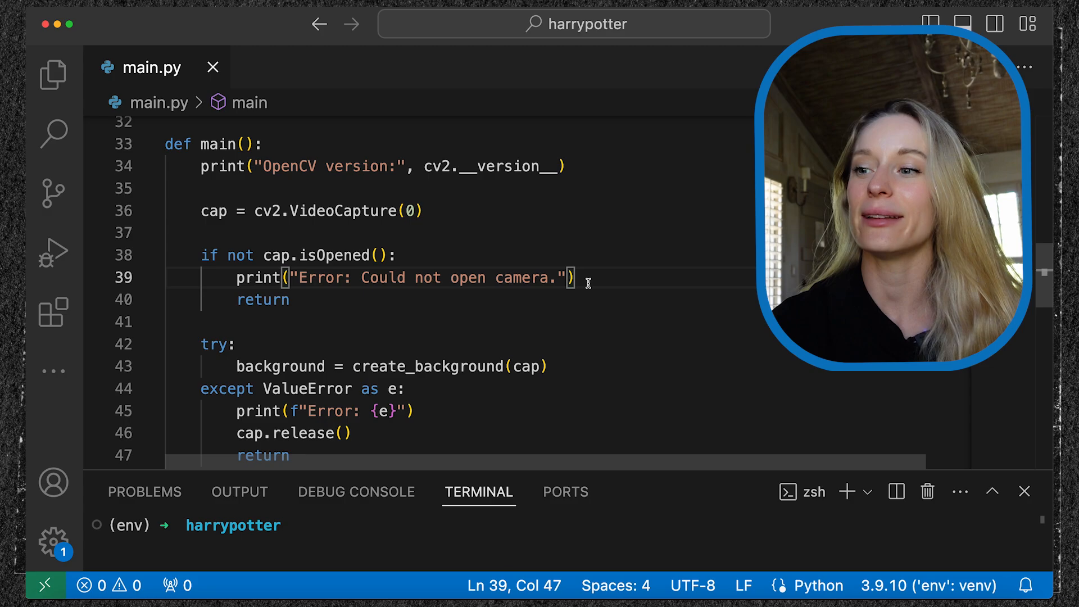
pyautogui.scroll(-3)
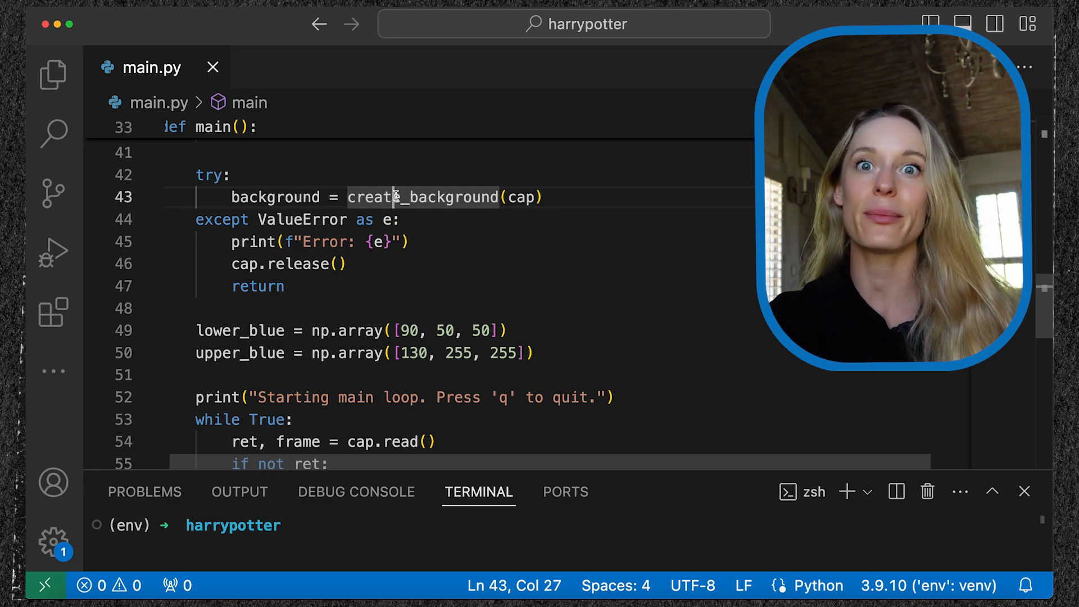
pyautogui.scroll(-3)
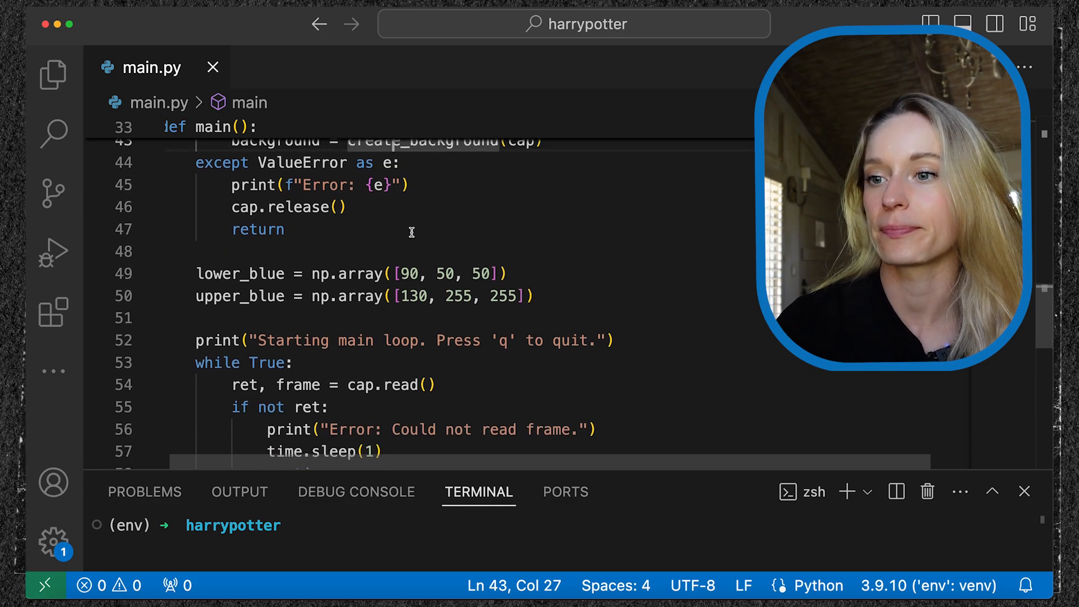
pyautogui.click(199, 231)
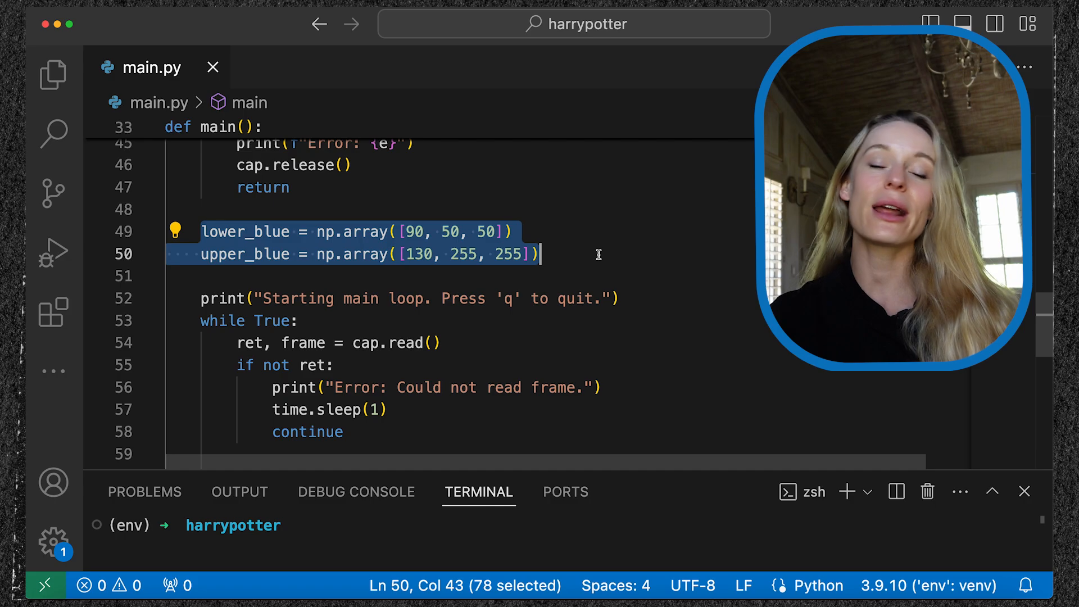
pyautogui.click(495, 231)
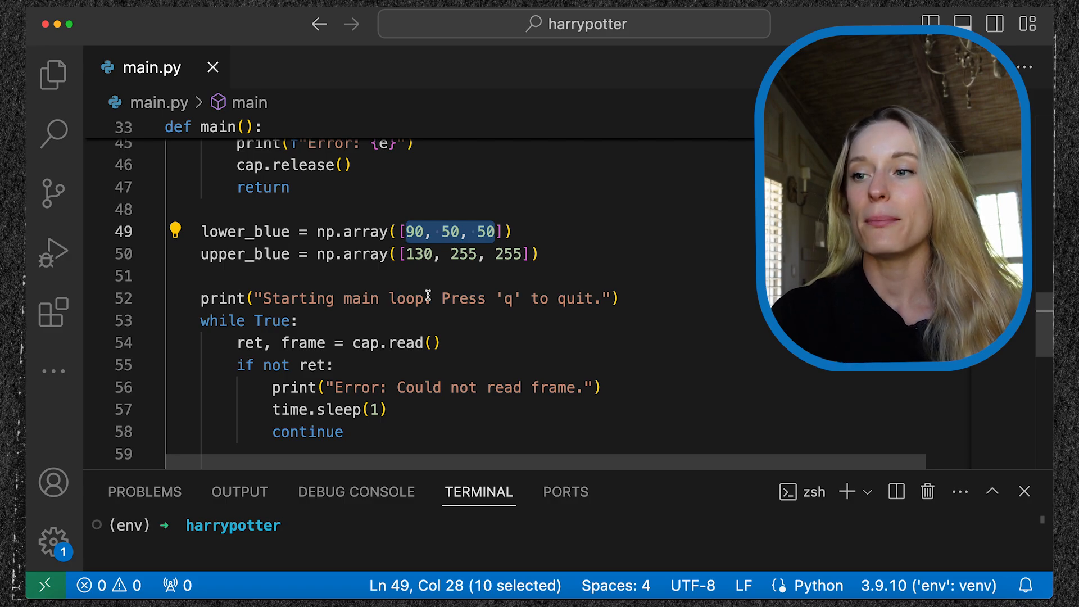
pyautogui.click(542, 254)
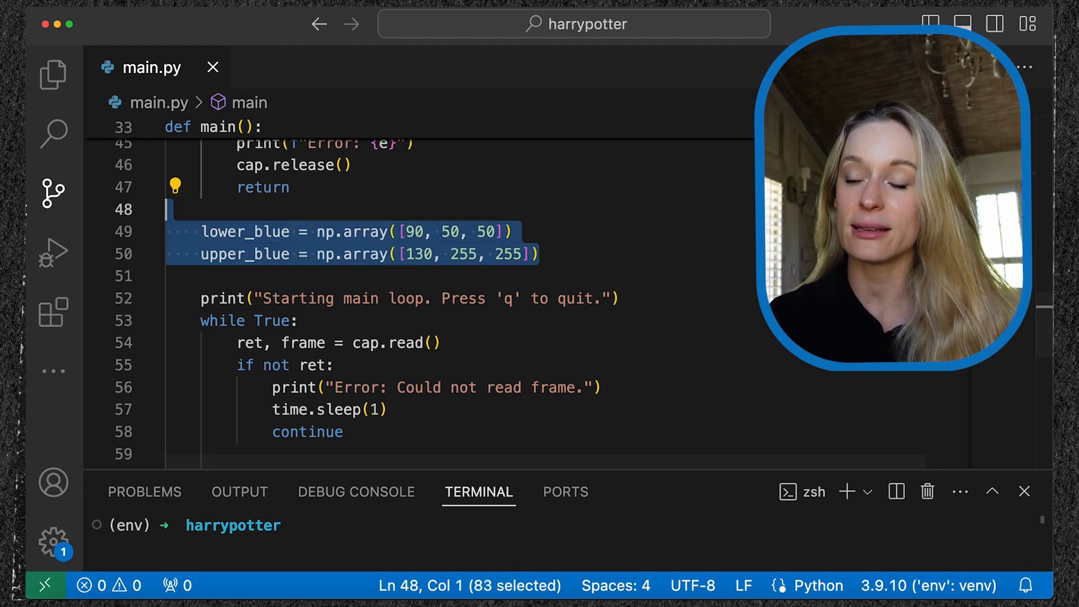
pyautogui.moveTo(52, 193)
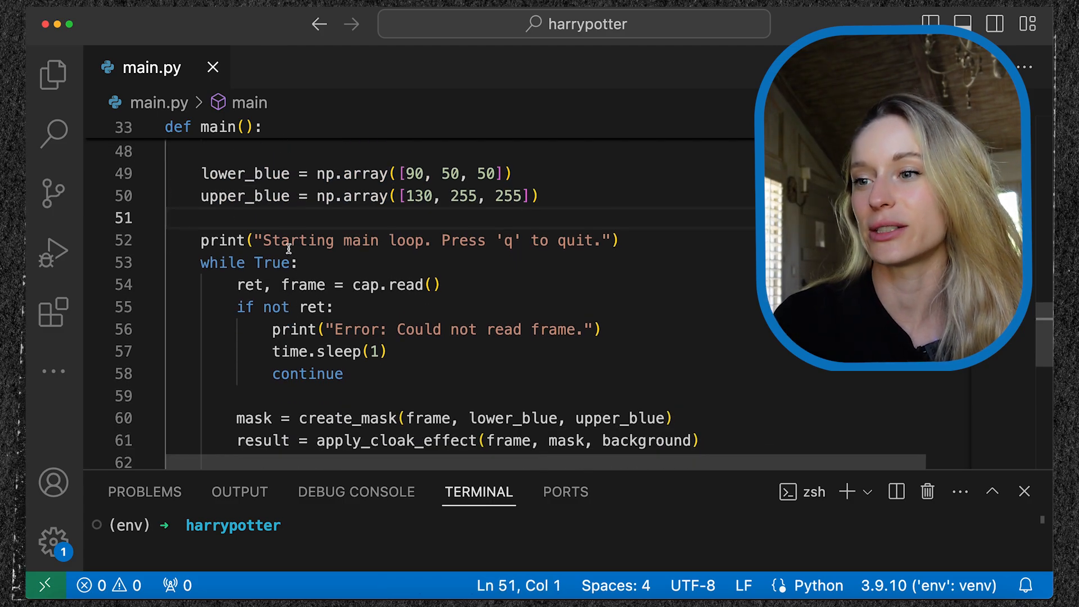
pyautogui.click(289, 240)
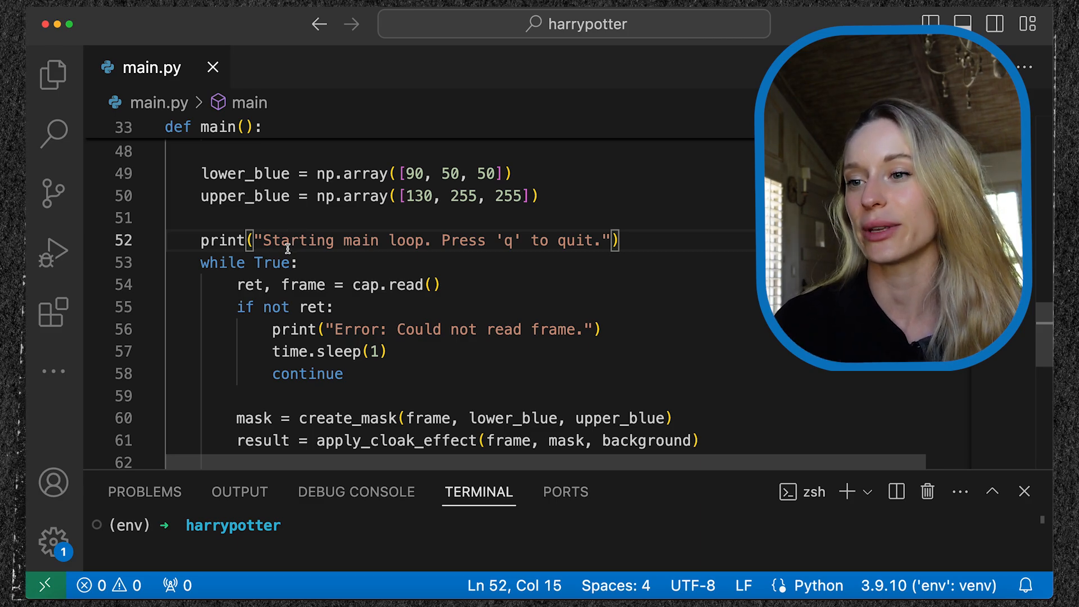
pyautogui.scroll(-3)
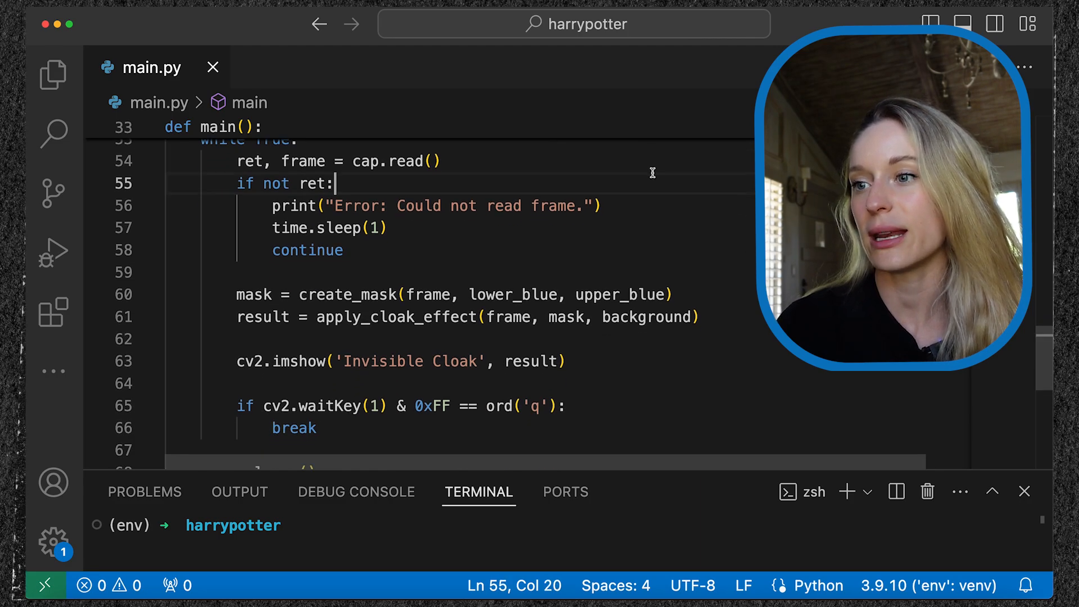
pyautogui.click(226, 294)
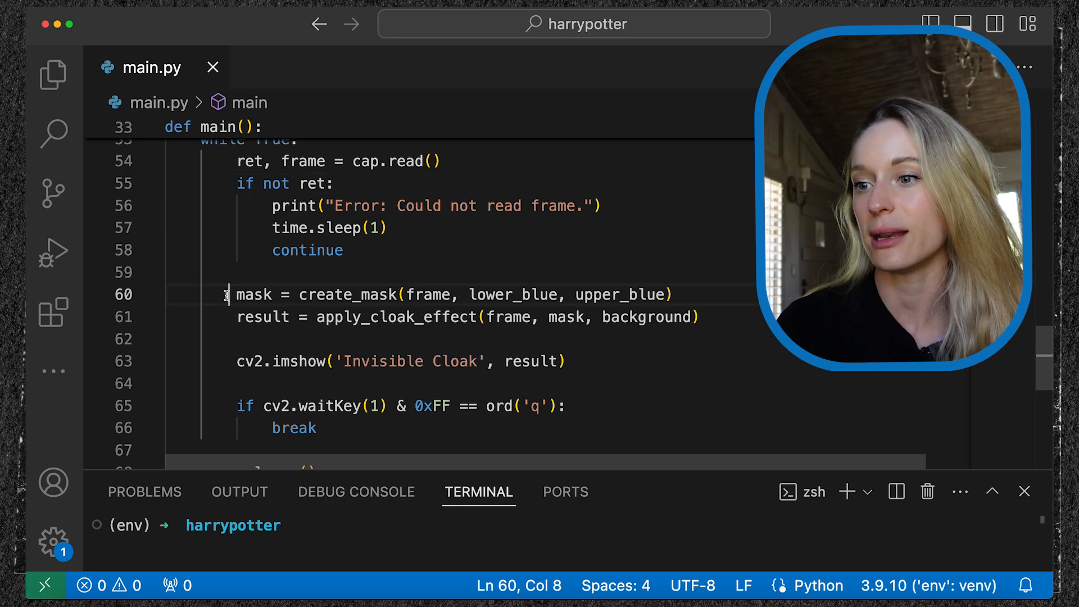
pyautogui.click(230, 317)
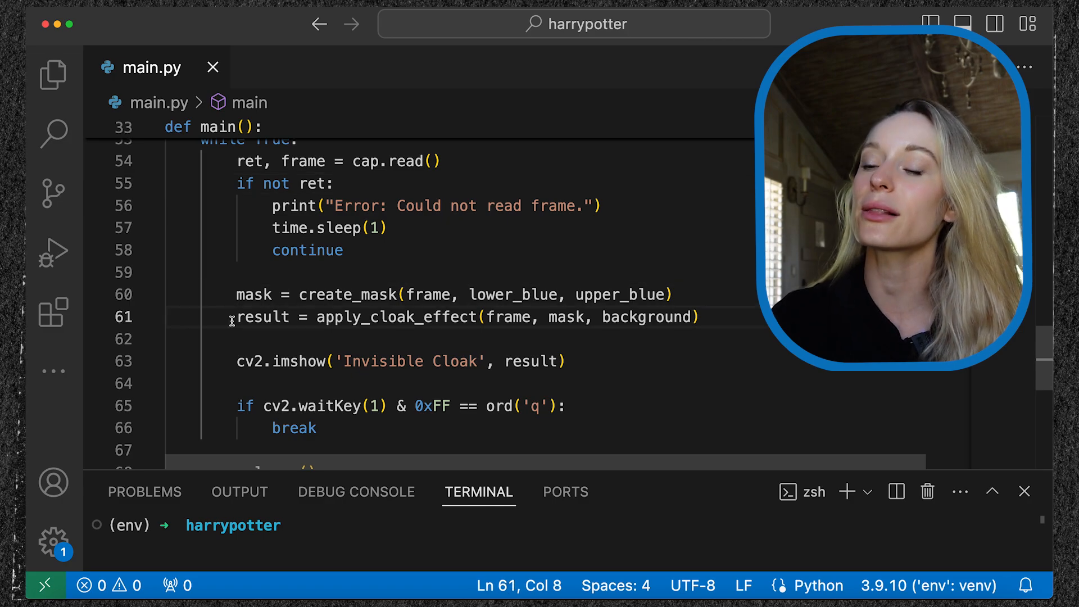
pyautogui.scroll(-3)
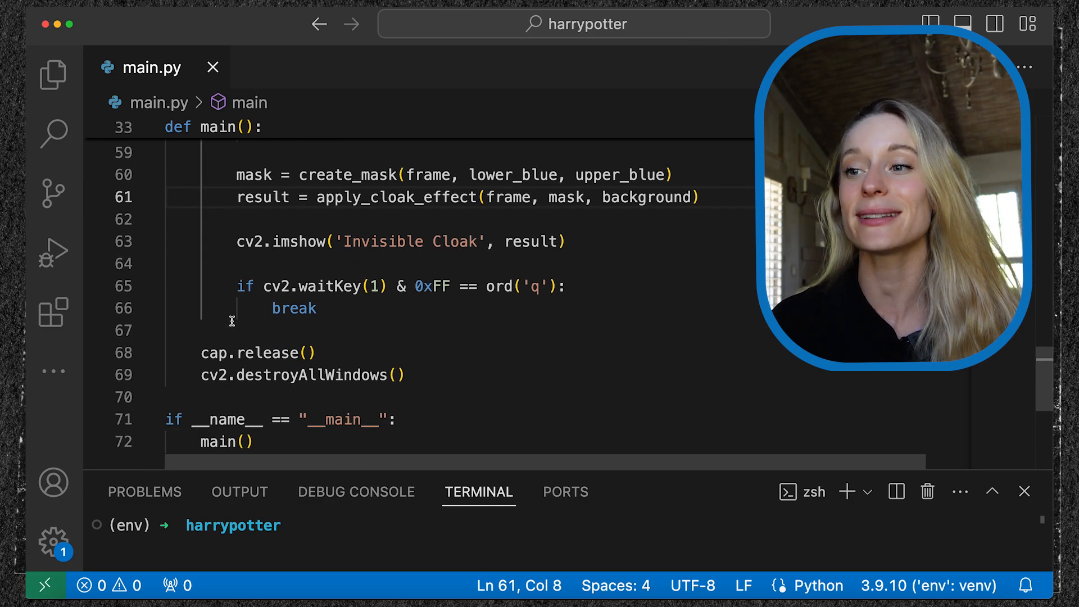
pyautogui.scroll(3)
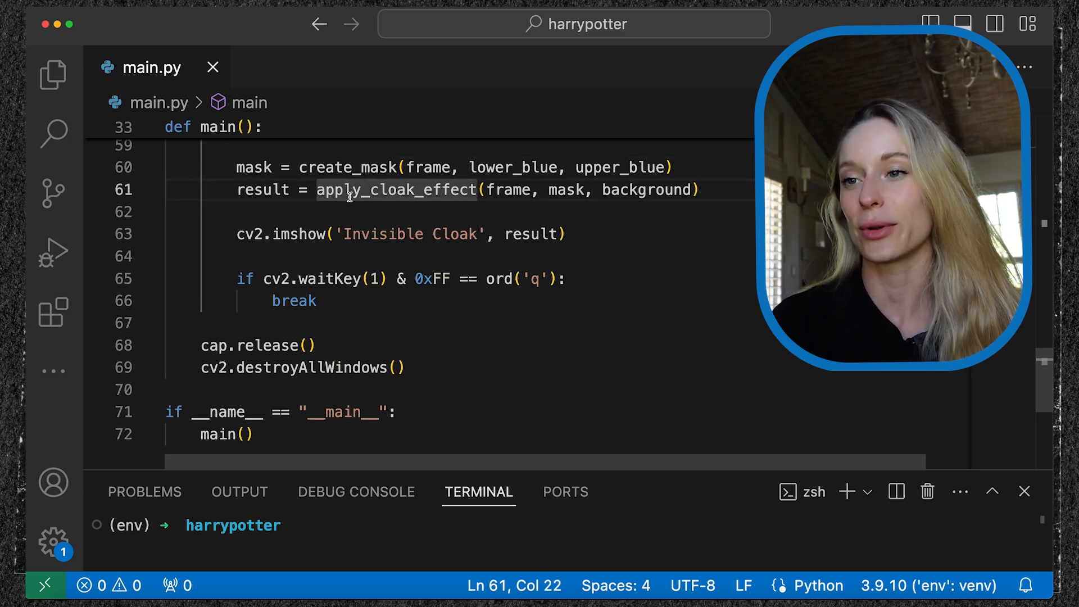
pyautogui.scroll(-3)
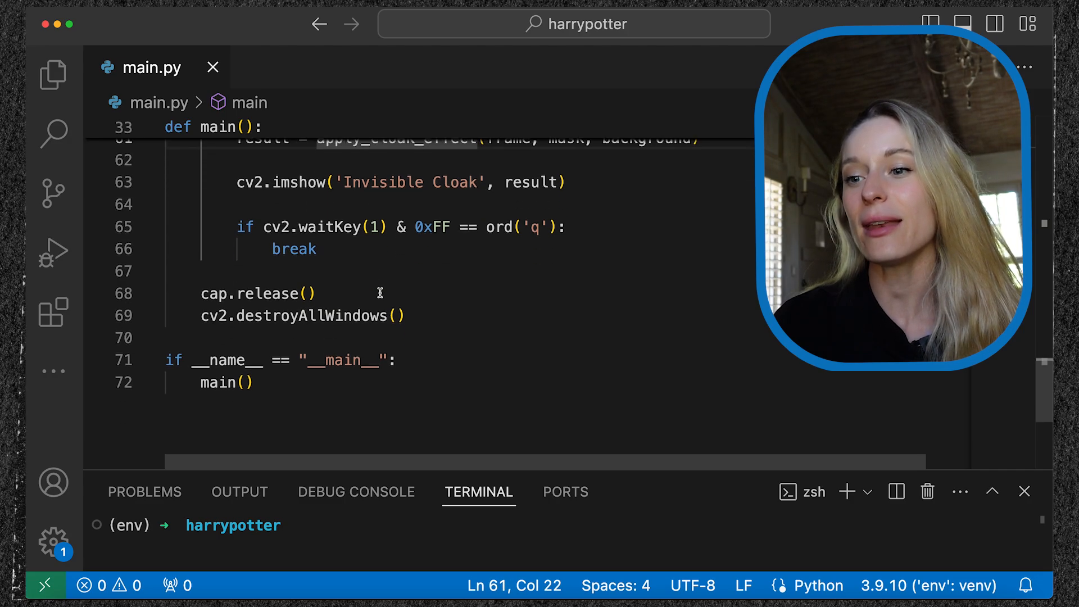
pyautogui.click(245, 379)
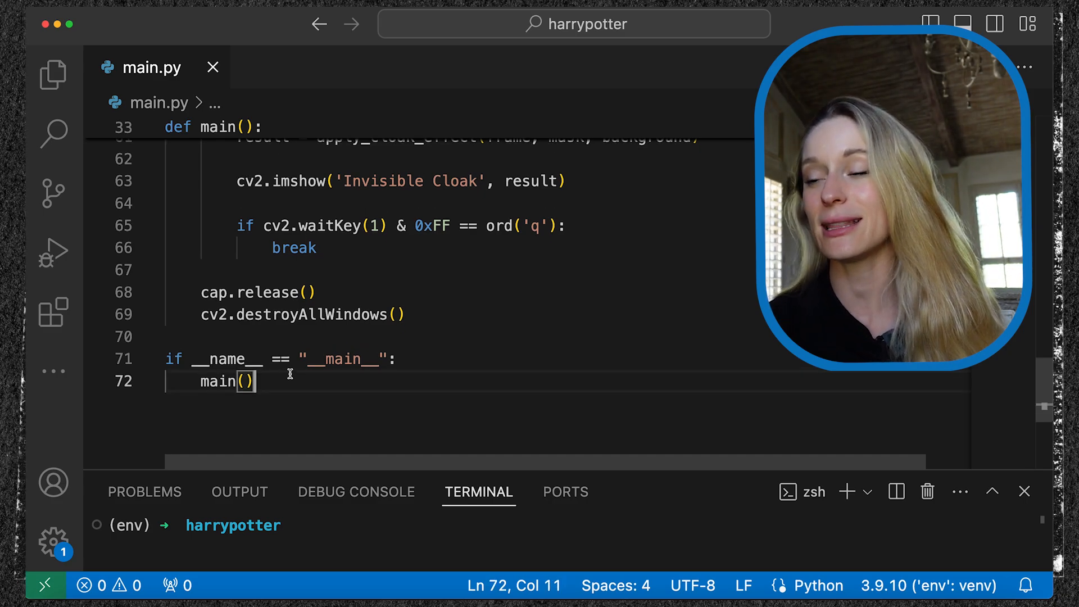
pyautogui.scroll(3)
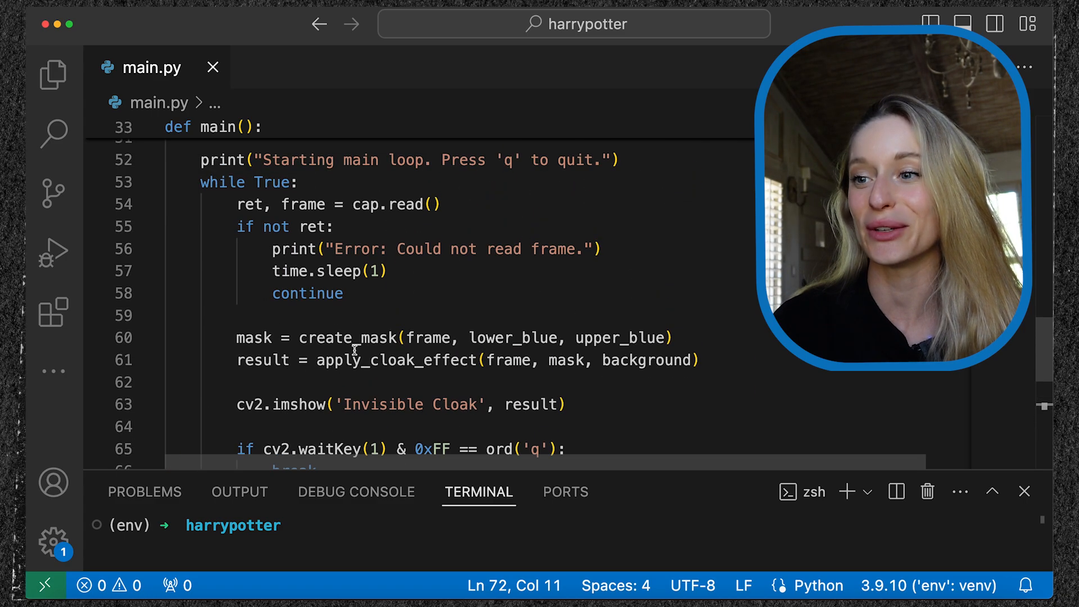
pyautogui.scroll(3)
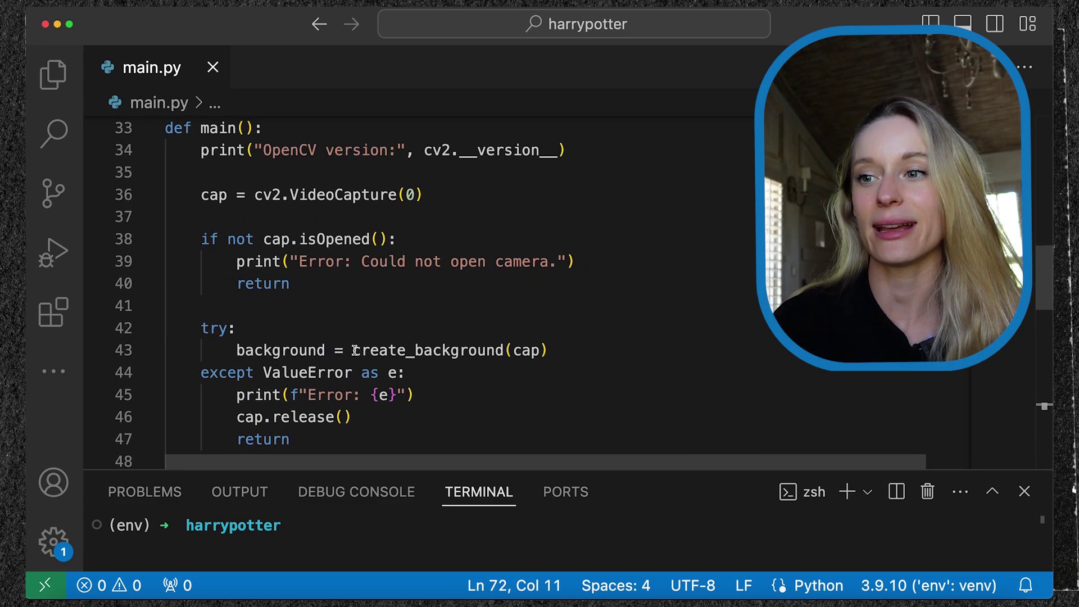
pyautogui.scroll(3)
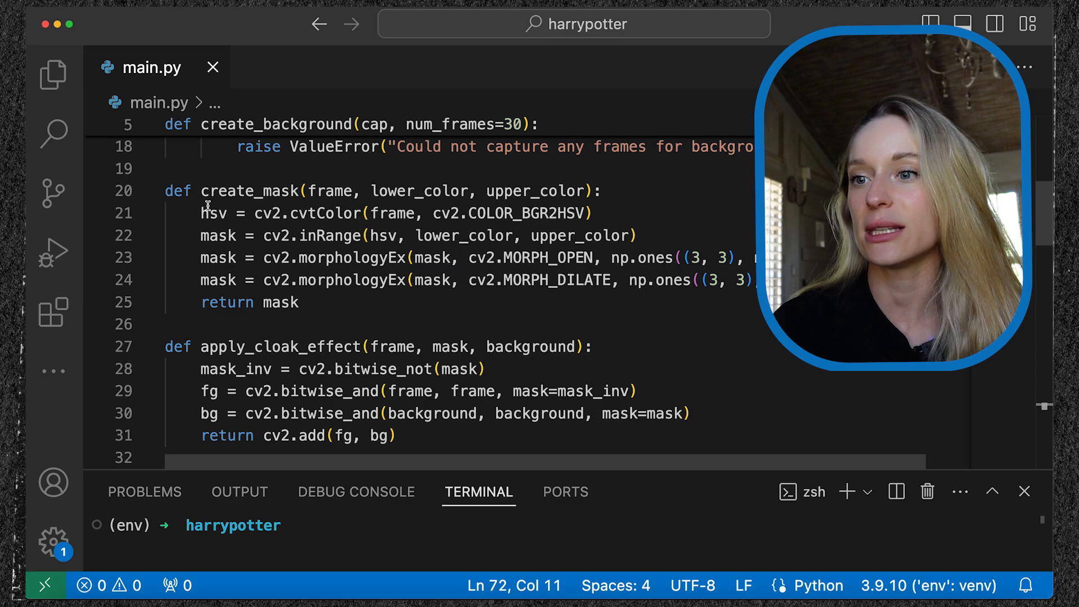
pyautogui.click(398, 435)
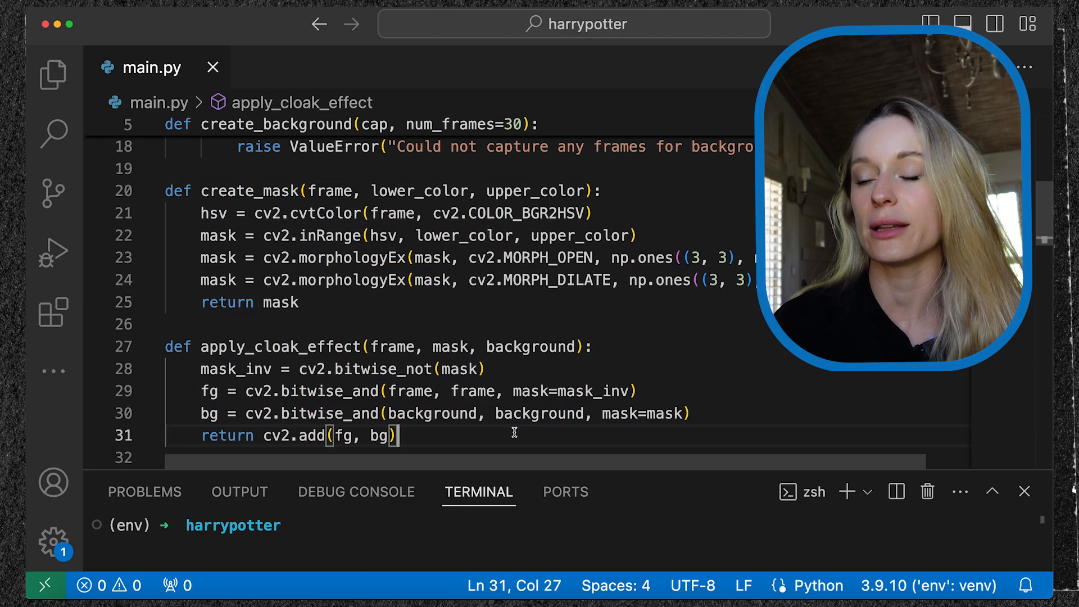